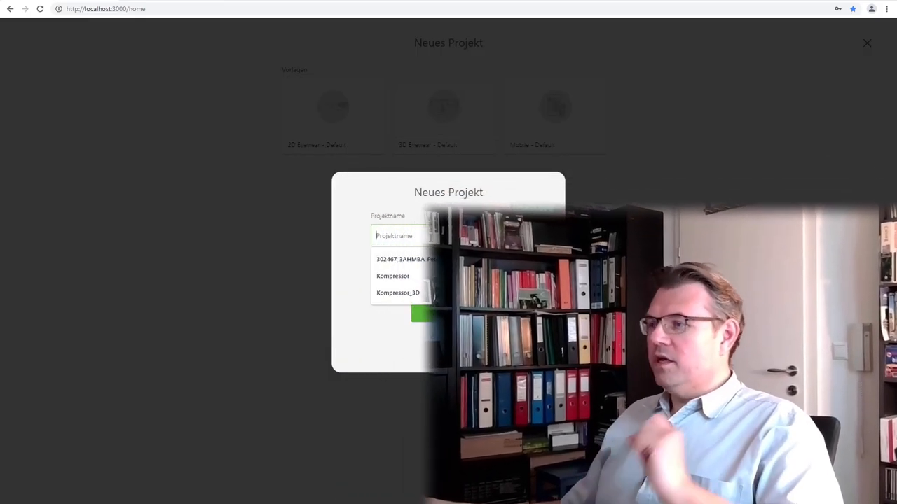
Step: Create a new 3D project named CrankDrive_3D
type("c")
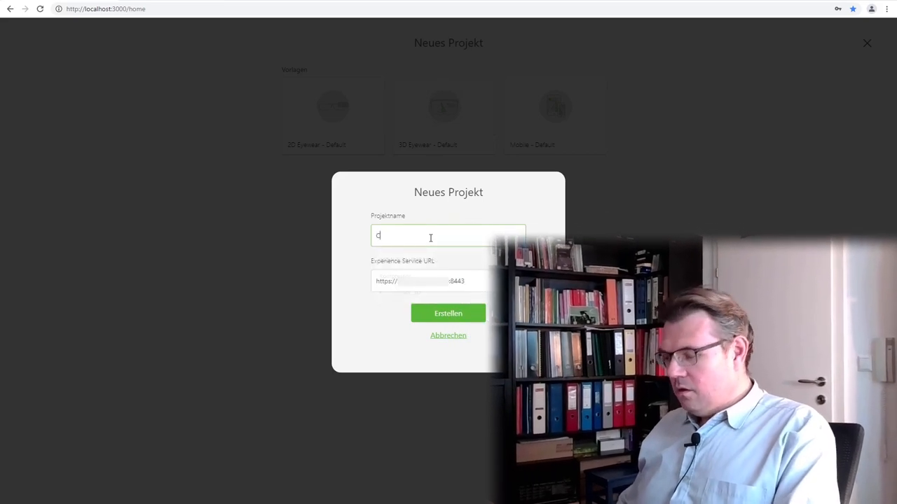
type("rankDrive_3D")
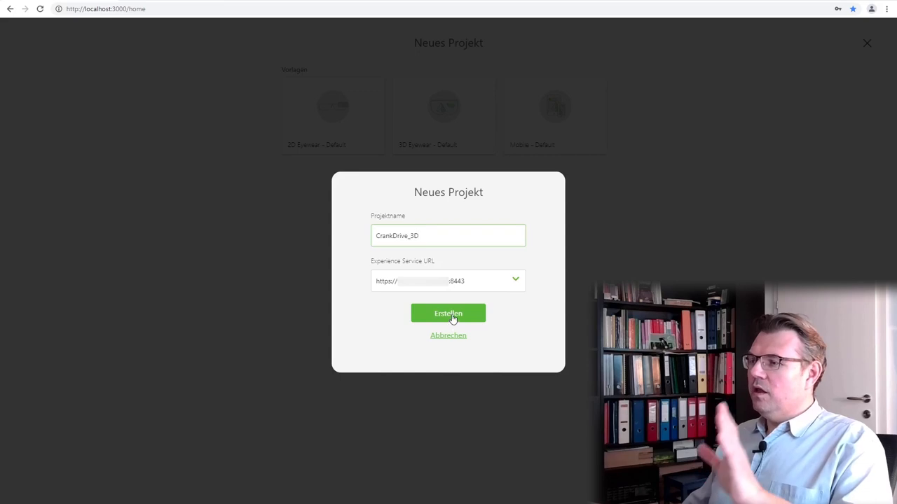
left_click(448, 313)
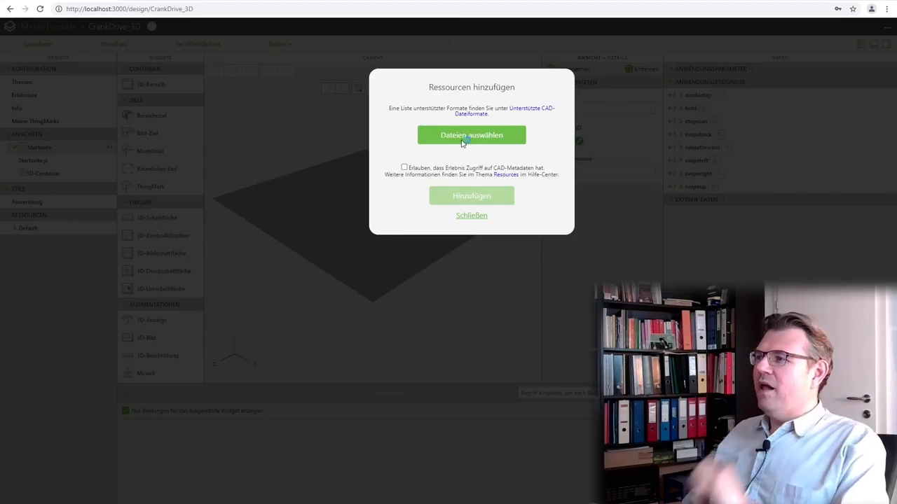
Step: Select KolbenKombi, Kurbelwelle and PleuelKombi CAD files and upload them as resources
left_click(470, 134)
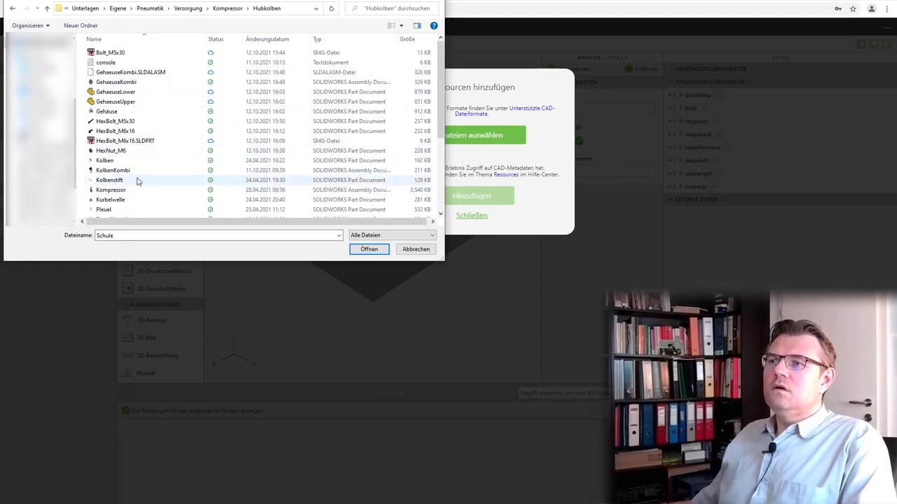
left_click(112, 171)
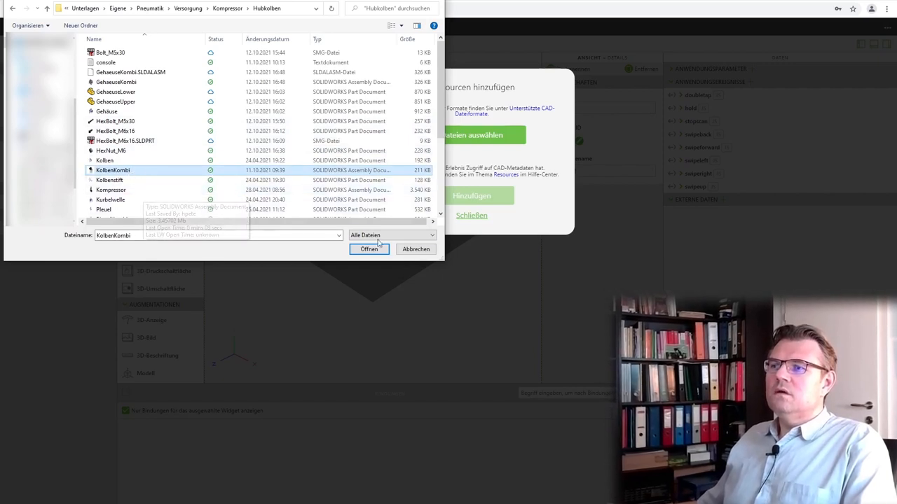
left_click(109, 199)
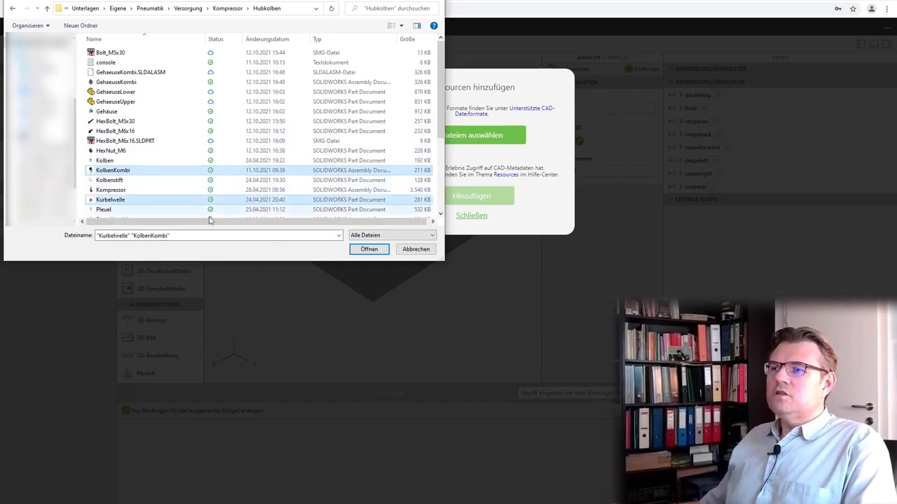
scroll("down", 3)
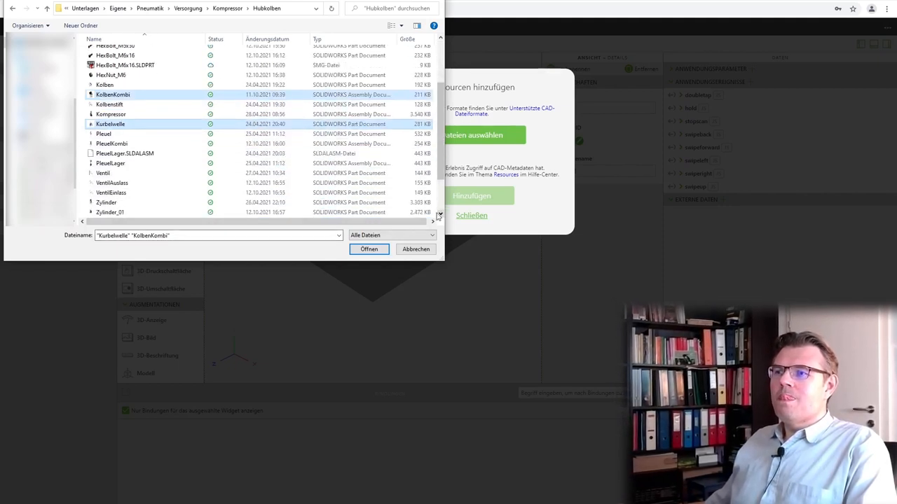
left_click(112, 143)
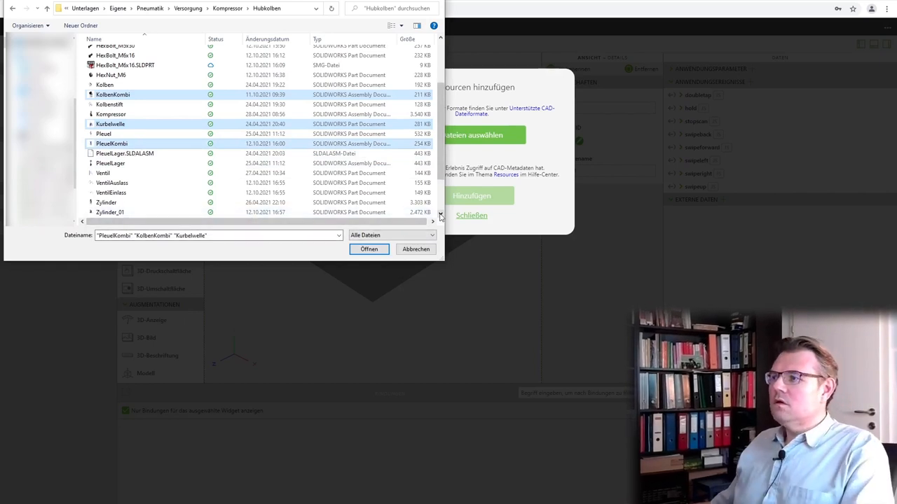
scroll("down", 3)
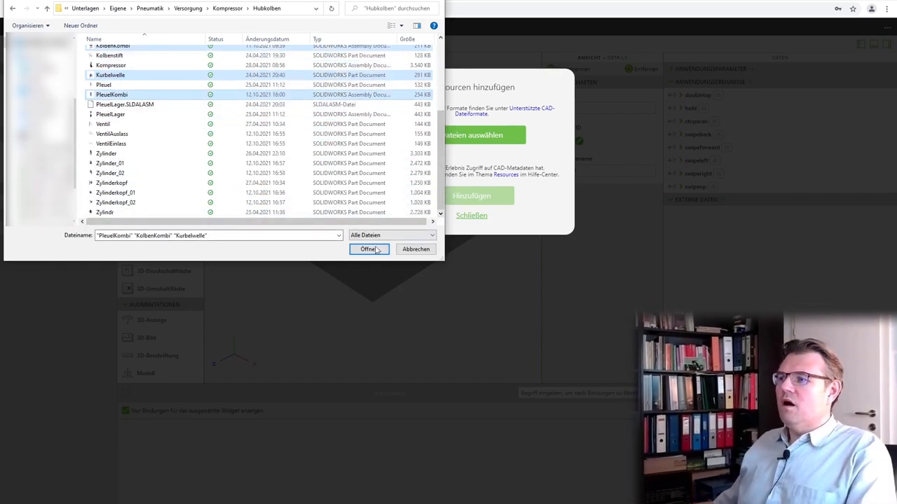
left_click(367, 249)
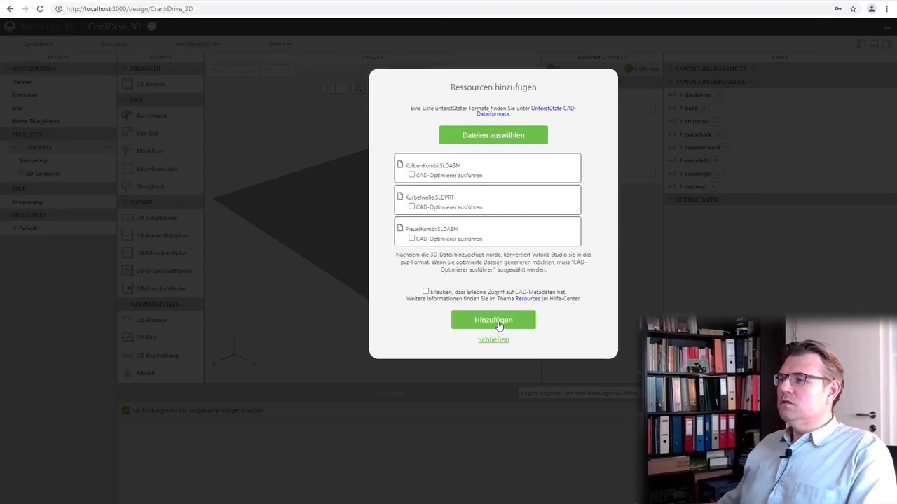
left_click(493, 319)
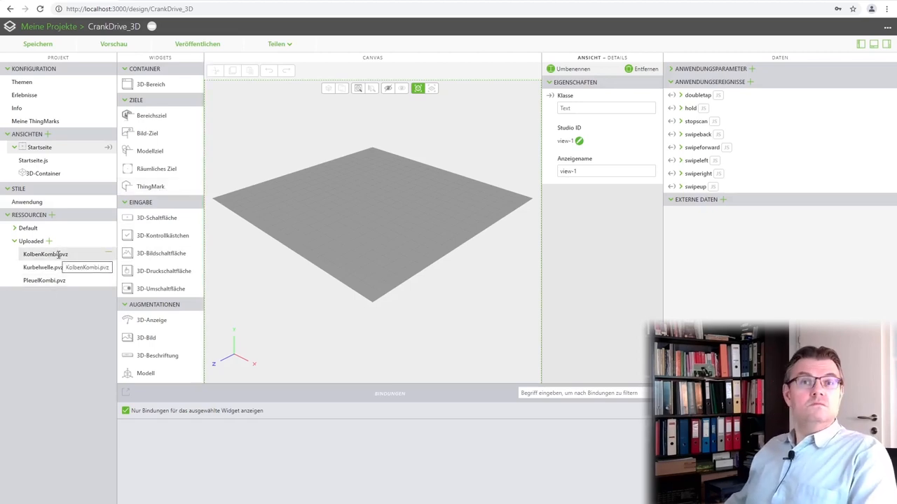
mouse_move(50, 315)
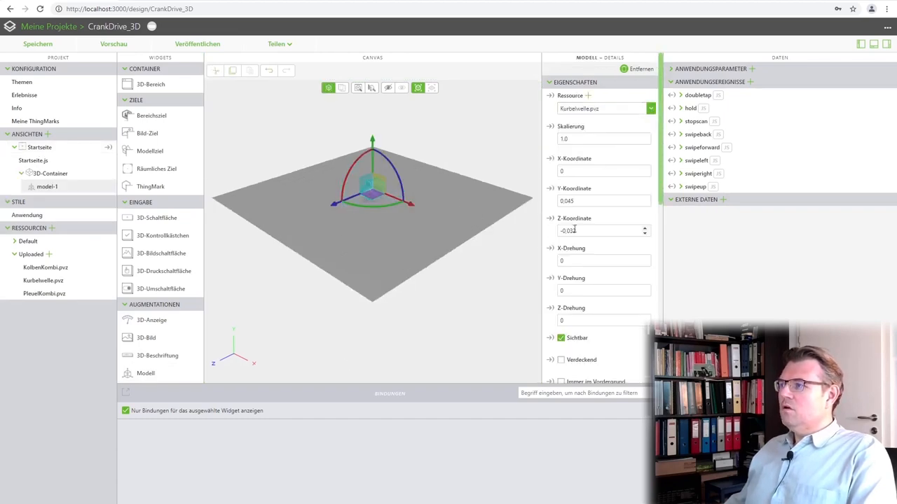
Step: Position the Kurbelwelle model at Y 0.2 and Z 0
left_click(603, 202)
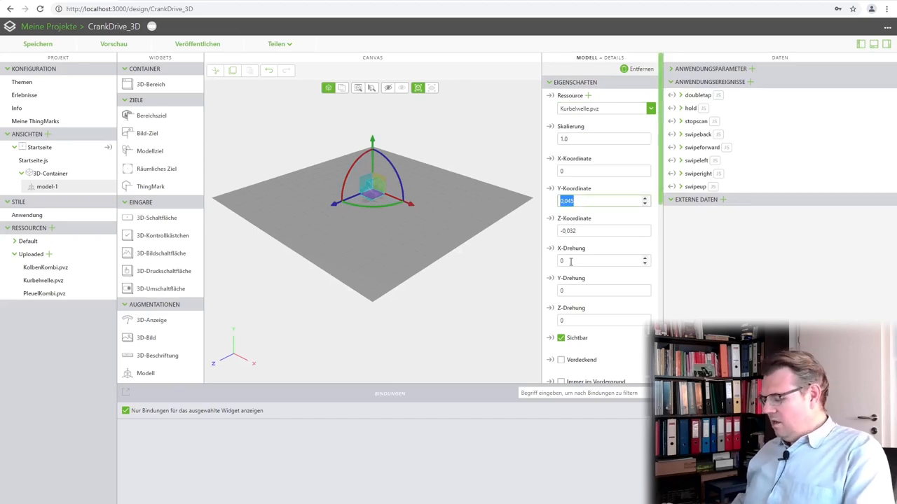
type("0.2")
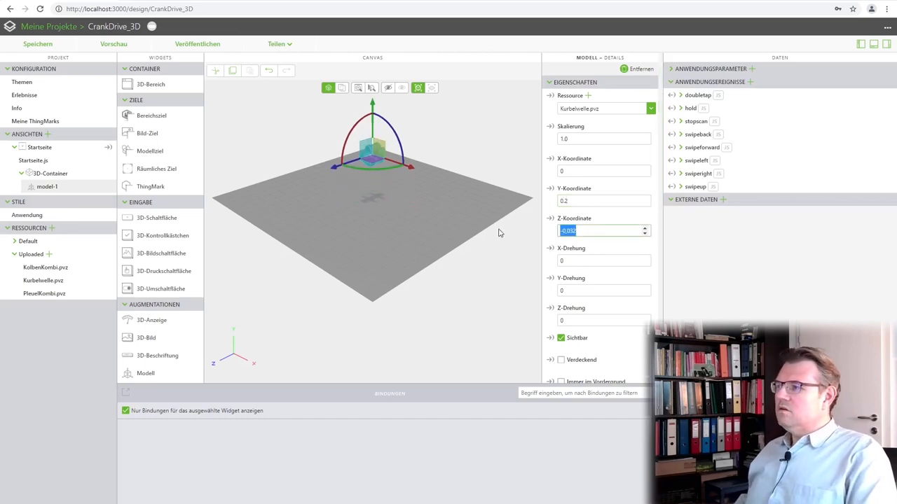
type("0")
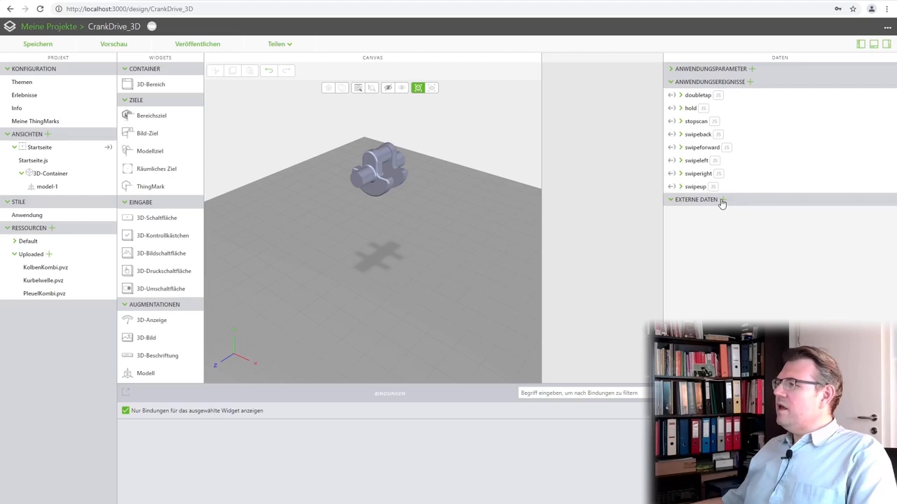
Step: Add external data, search for and choose the 302467_MB EncoderRead thing and list its services
left_click(723, 203)
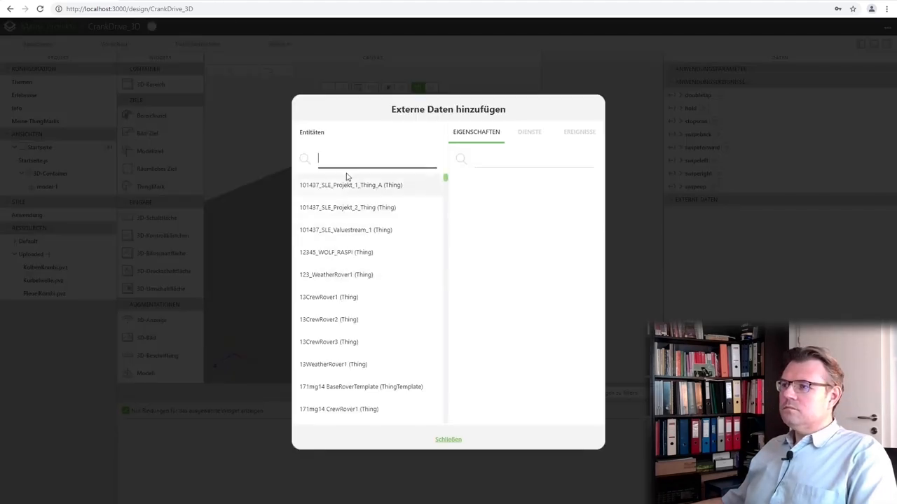
type("32")
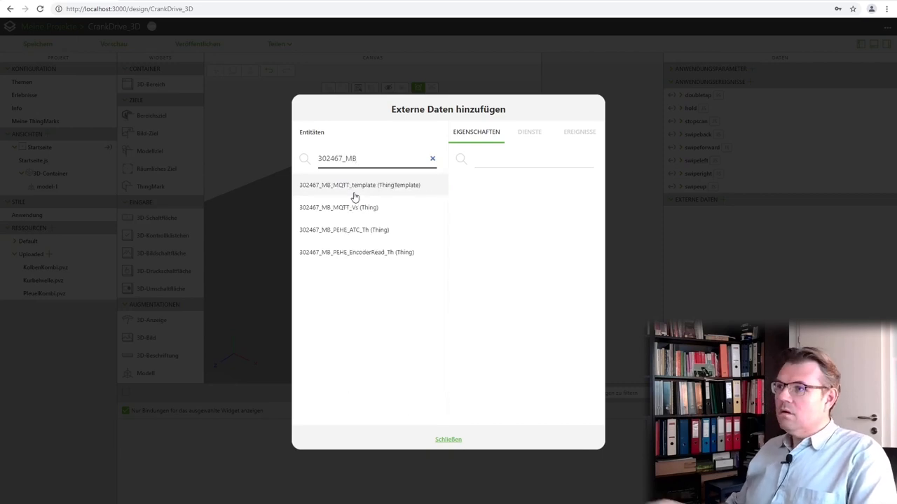
mouse_move(372, 241)
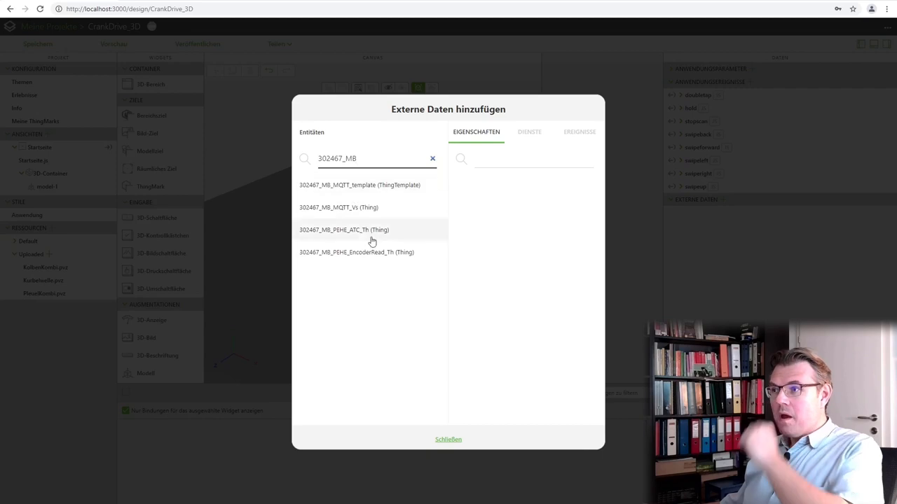
left_click(356, 252)
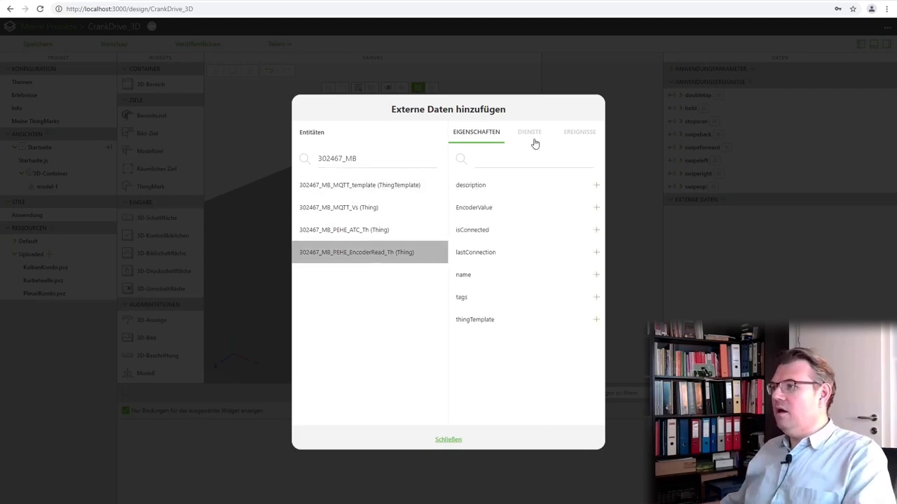
left_click(529, 132)
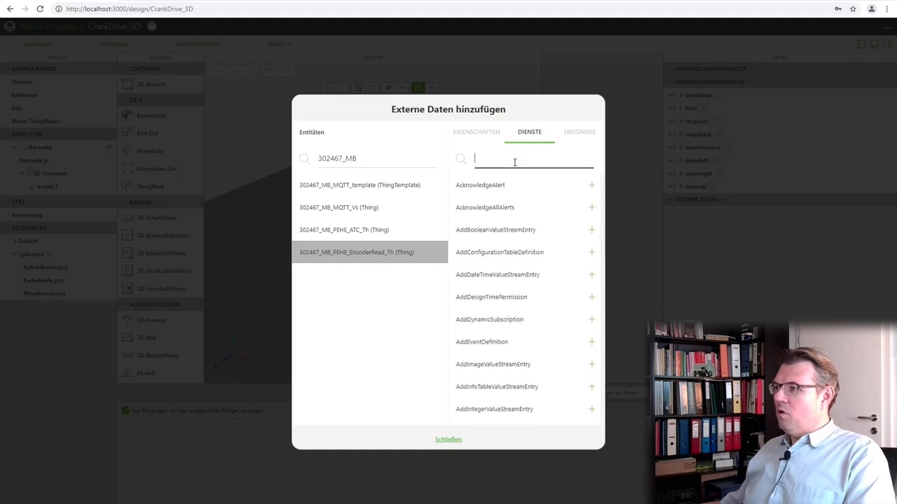
Step: Search the services for GetProp and add GetPropertyValues, then close the dialog
type("REa")
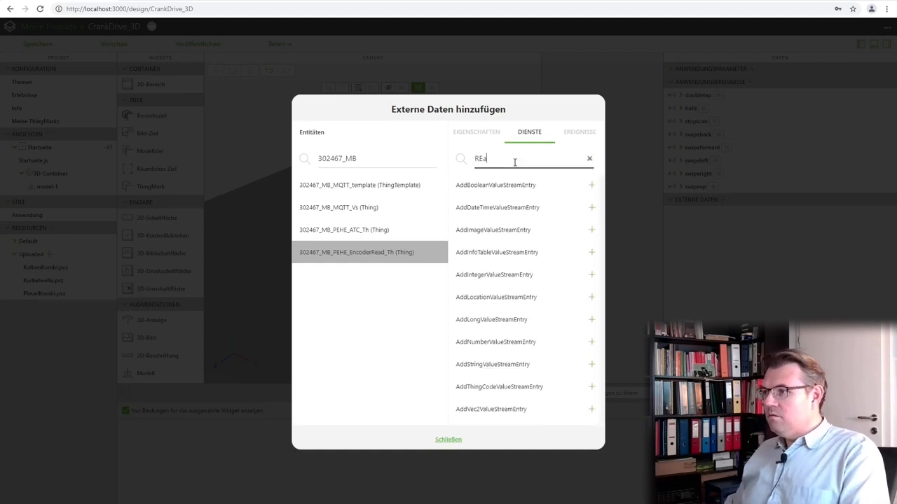
type("ReadProper")
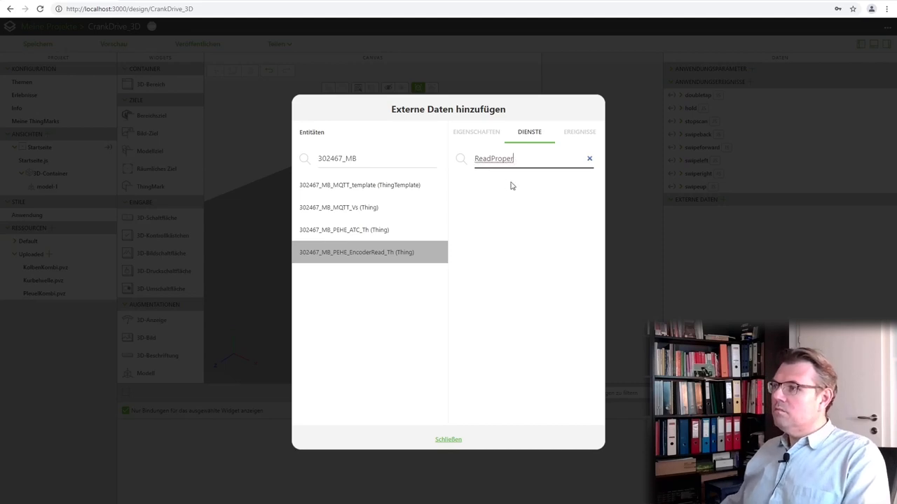
double_click(493, 158)
type("Rea")
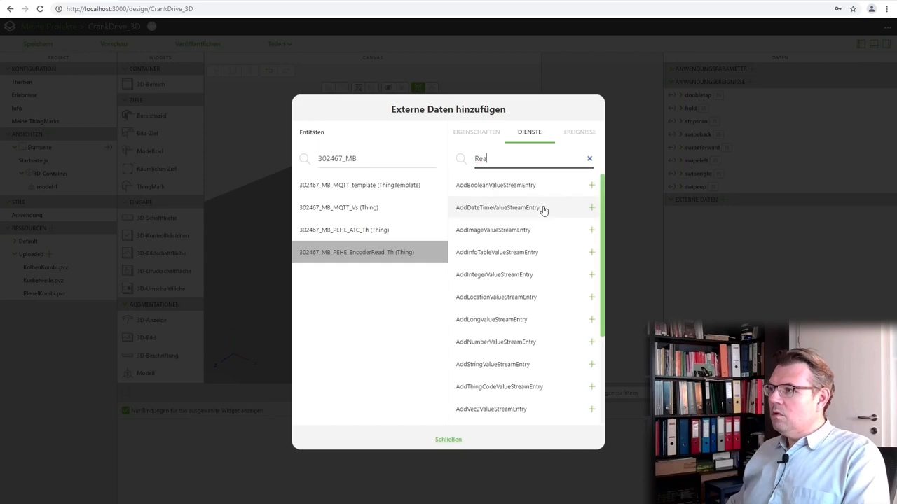
type("GetProp")
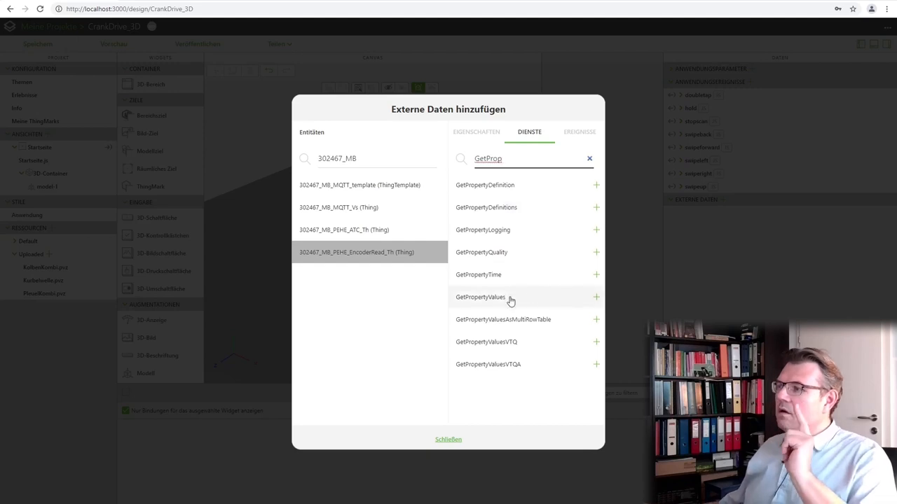
left_click(595, 297)
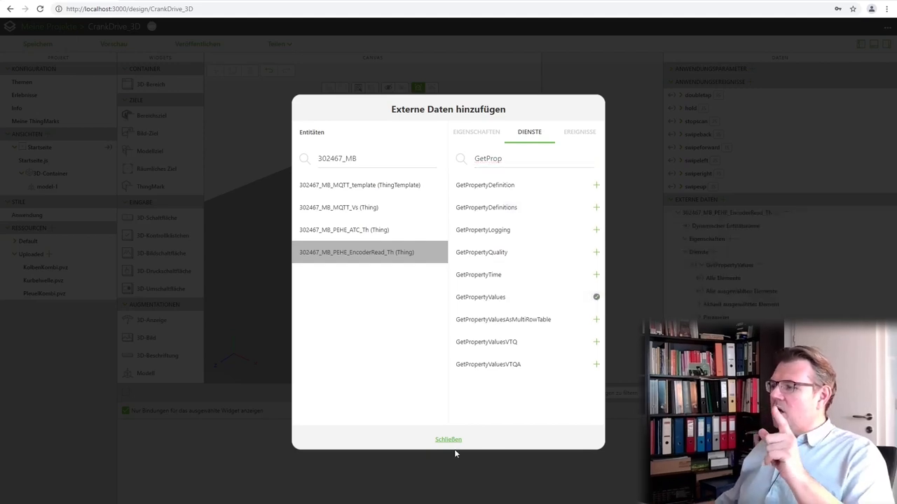
left_click(448, 440)
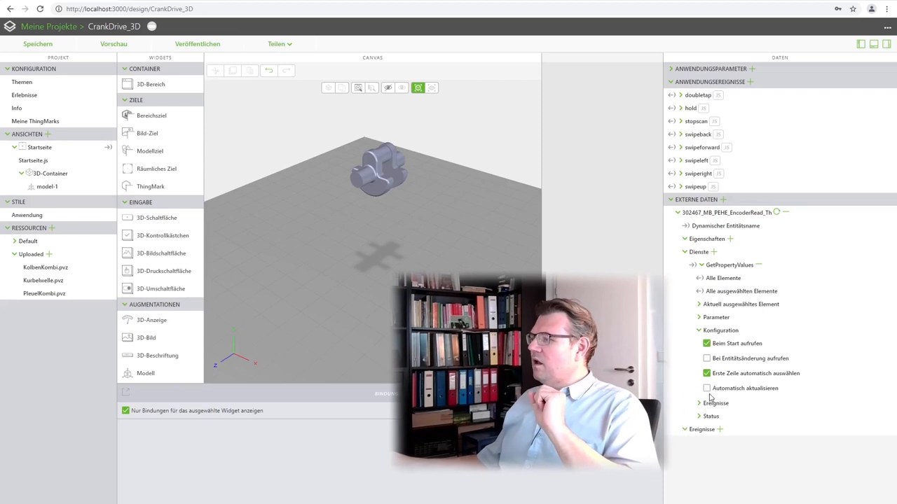
Step: Enable automatic refresh of GetPropertyValues and pick up EncoderValue from the current item
left_click(706, 388)
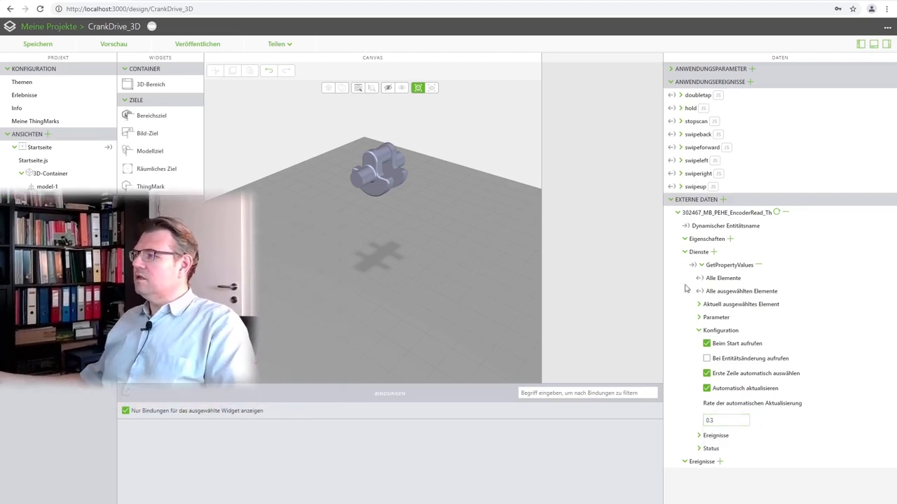
left_click(698, 304)
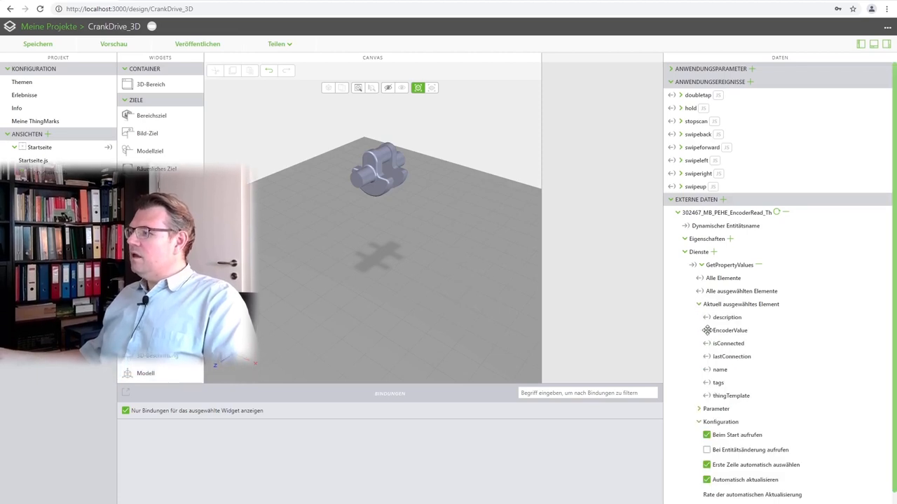
left_click(378, 171)
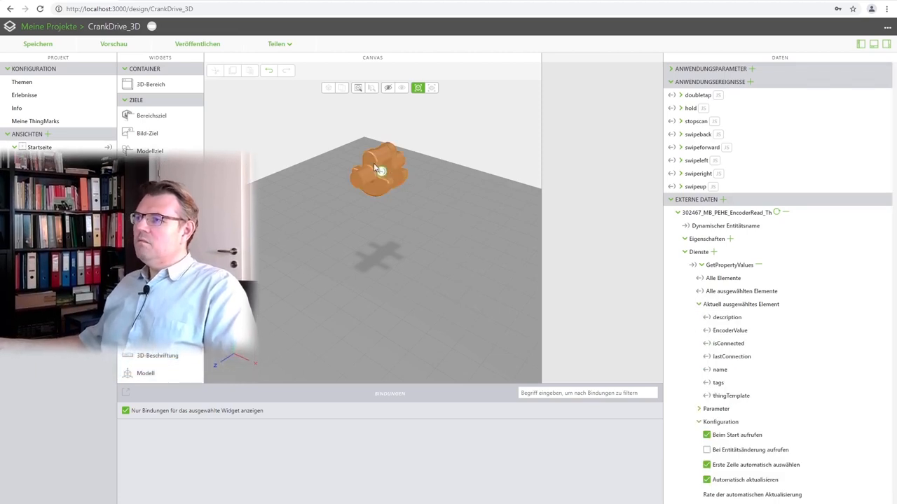
Step: Bind EncoderValue to the crankshaft model's Z rotation
left_click(378, 168)
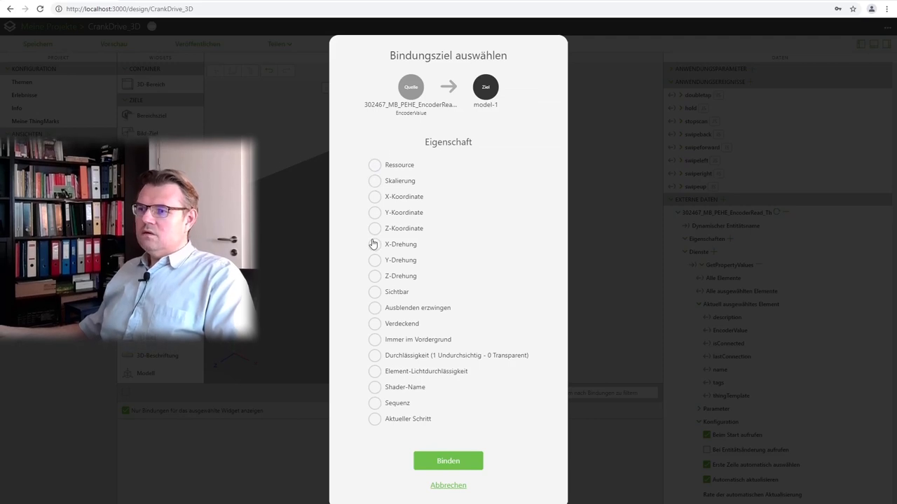
left_click(374, 276)
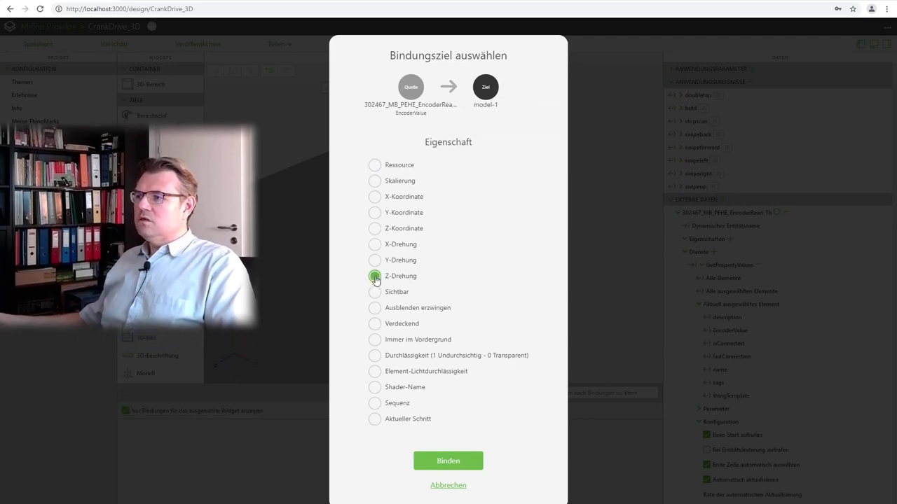
left_click(448, 461)
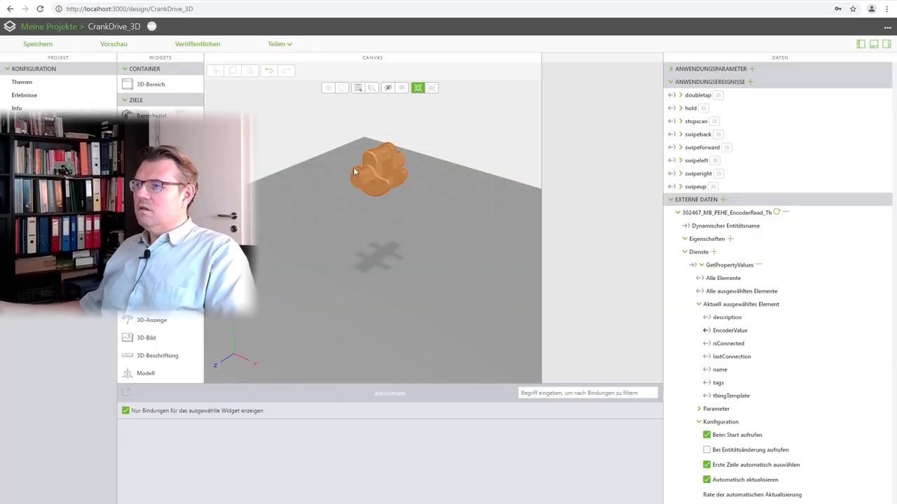
Step: Rename the crankshaft model's Studio ID to mCrankShaft
left_click(379, 168)
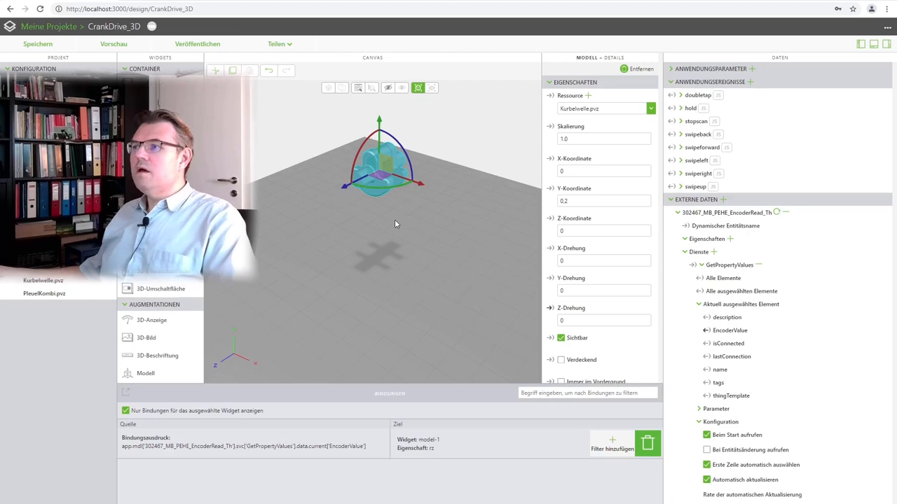
scroll("down", 3)
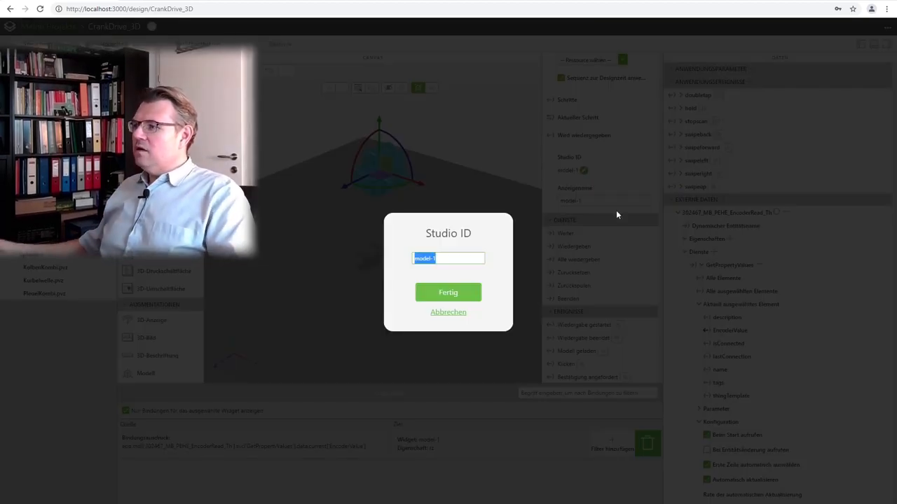
type("mCrankShaft")
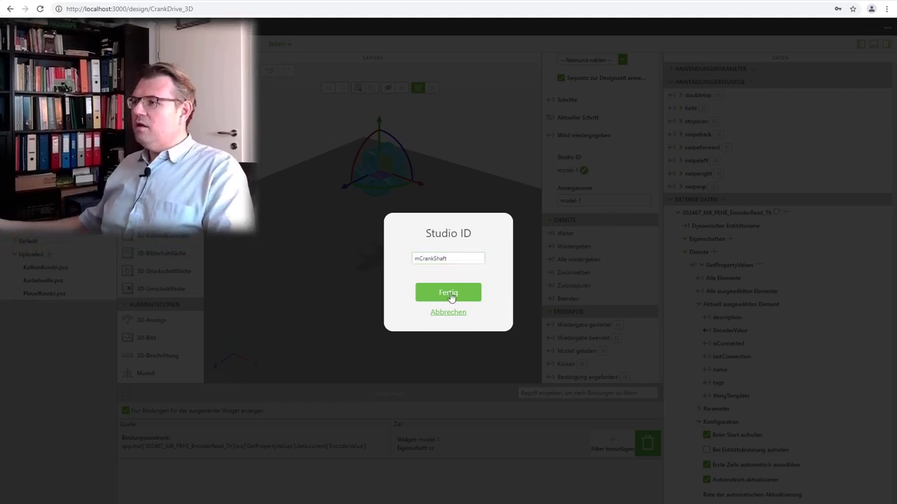
left_click(448, 293)
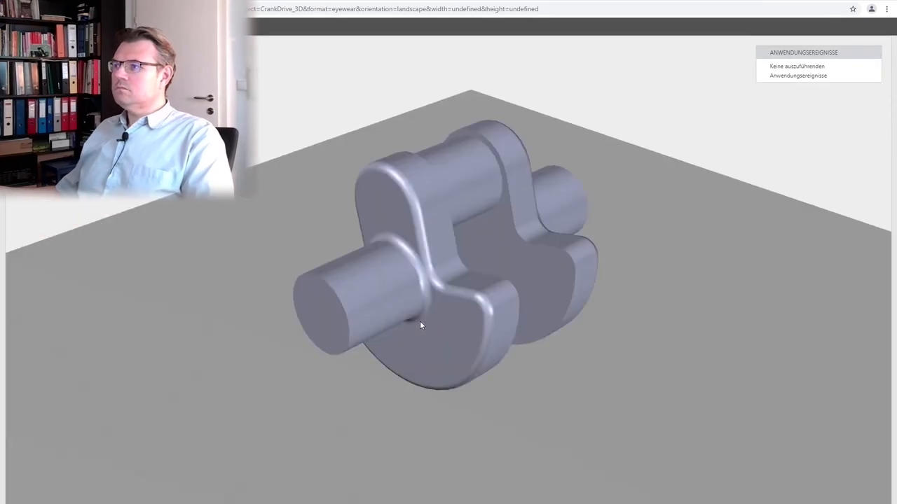
mouse_move(473, 298)
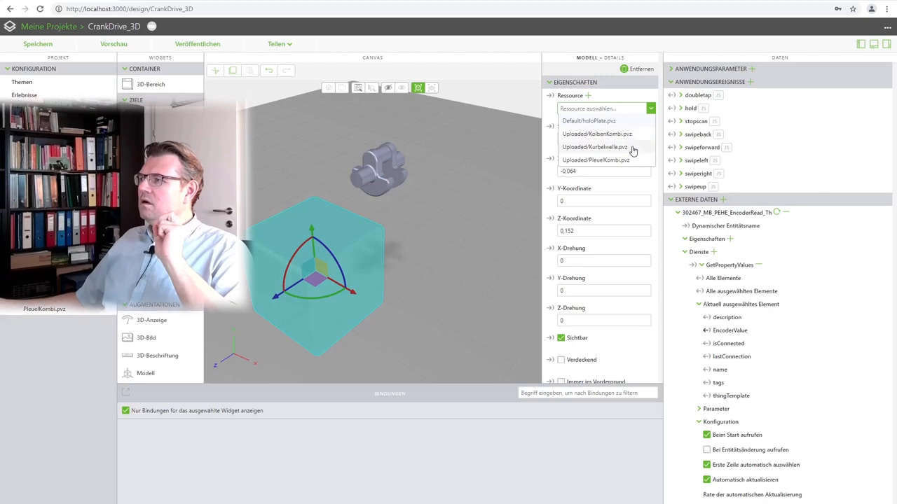
Step: Load PleuelKombi.pvz into model-2 with Y rotation -90 and Z coordinate 0.03
left_click(594, 160)
type(",135")
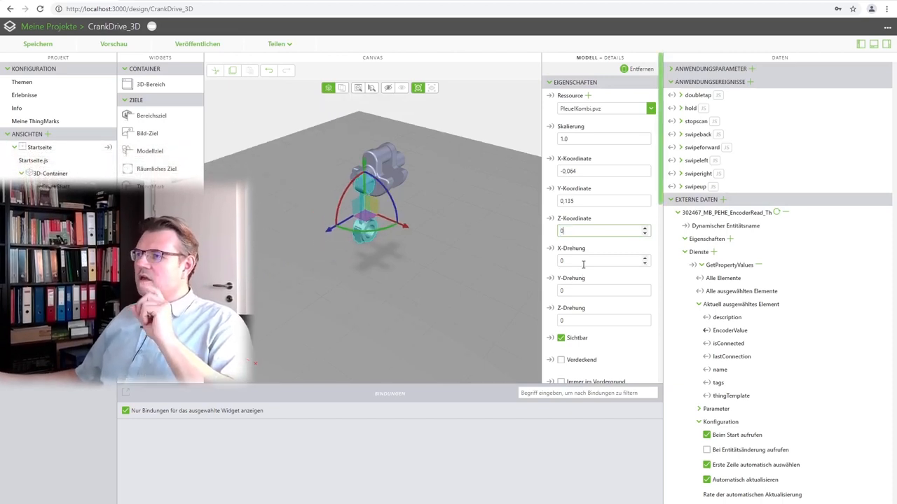
left_click(602, 290)
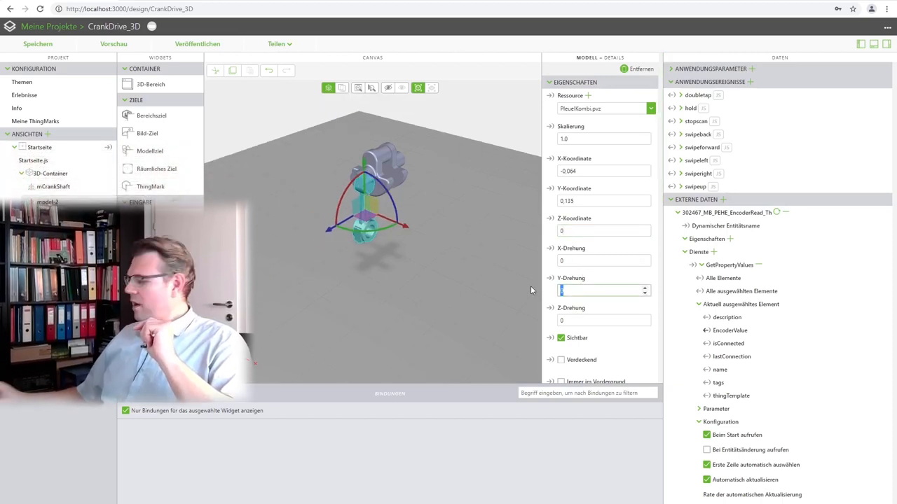
type("-90")
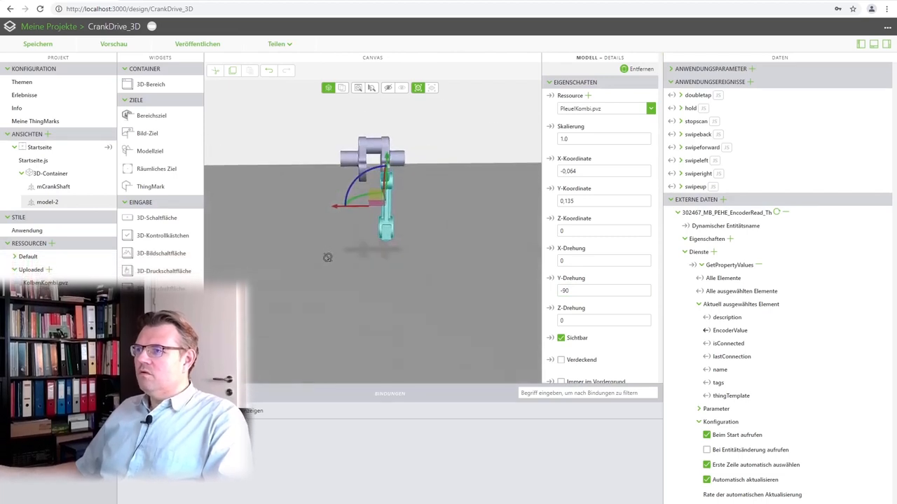
left_click(603, 231)
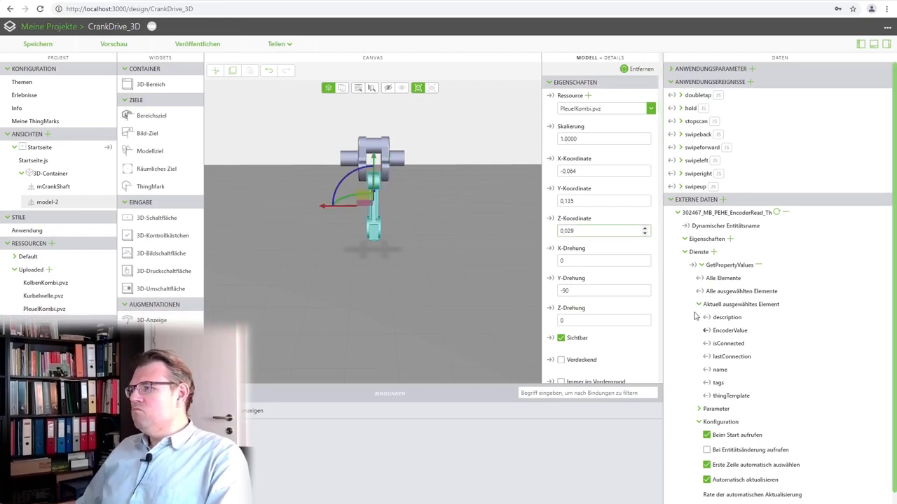
type("0.03")
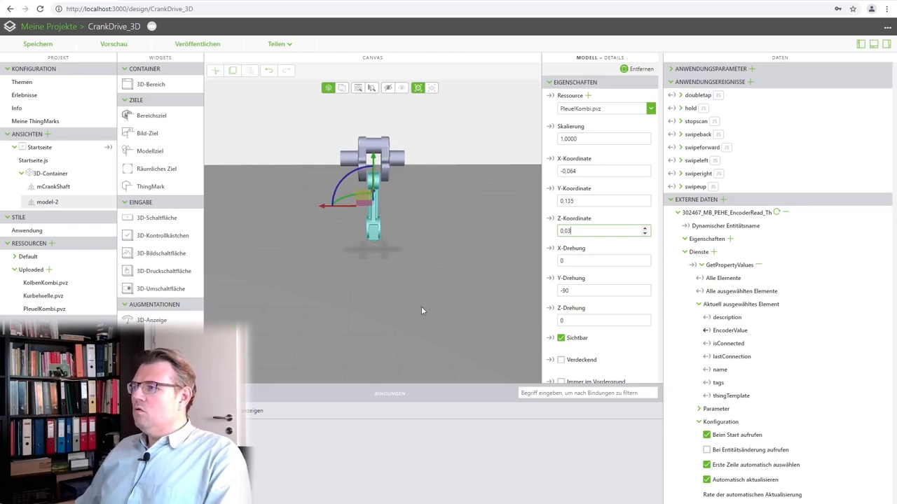
left_click(602, 201)
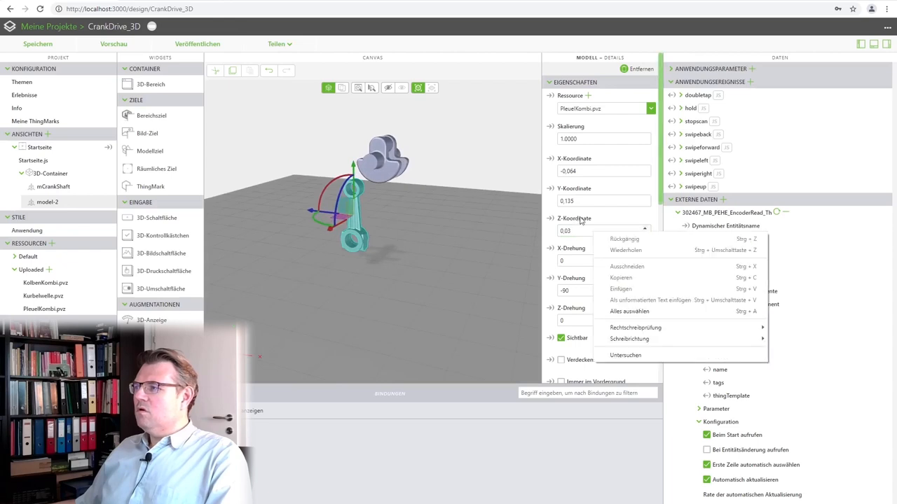
Step: Set the rod's X coordinate to 0 and Y coordinate to 0.31, checking its fit on the crankshaft
left_click(603, 171)
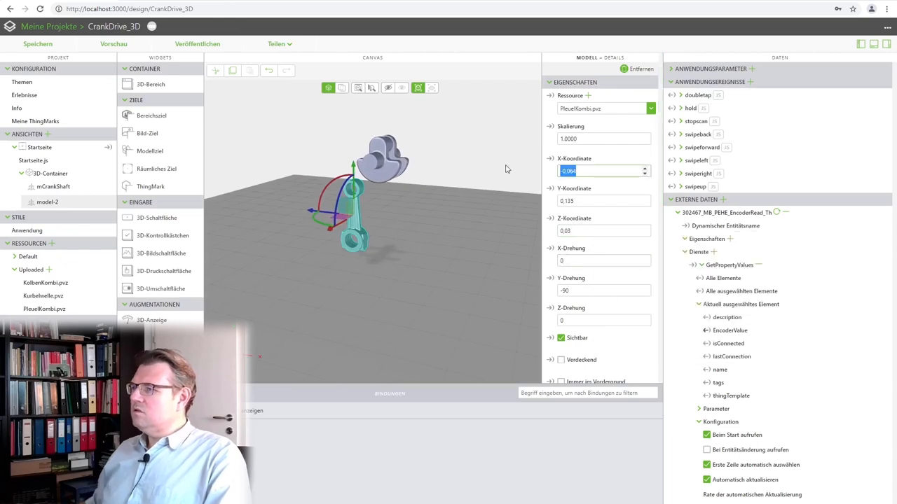
type("0")
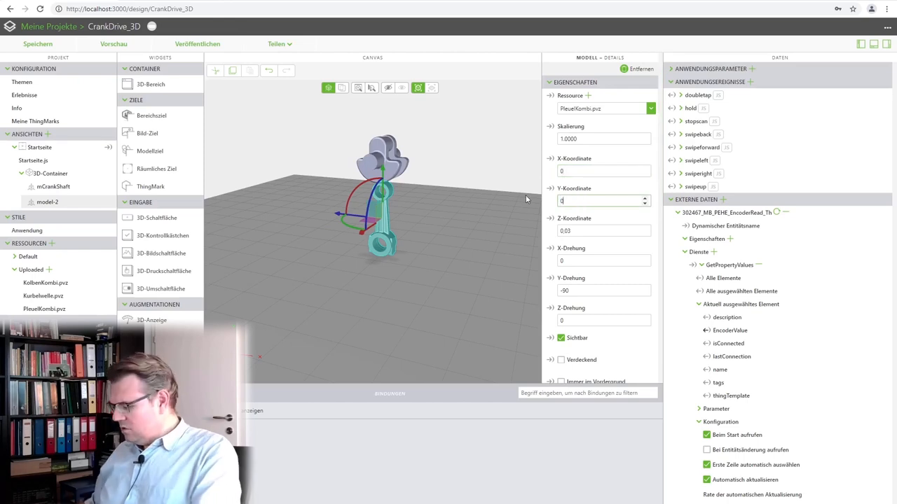
type("0.2")
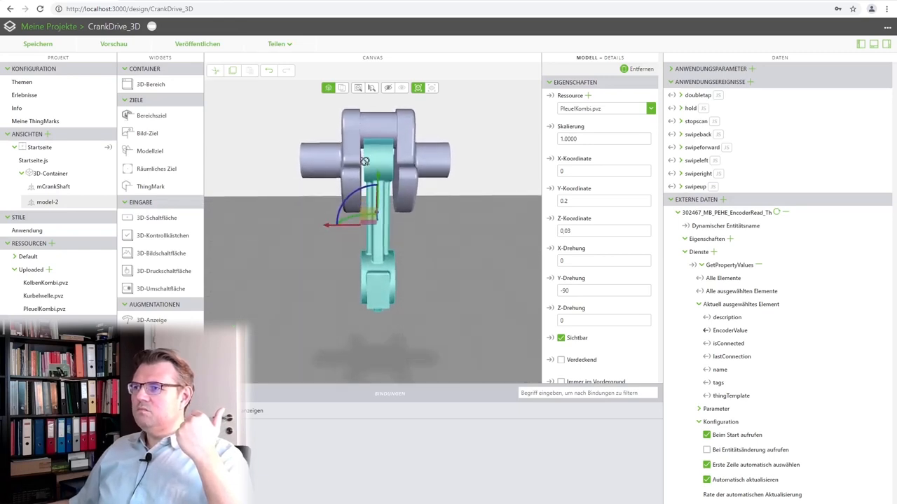
left_click_drag(365, 161, 471, 123)
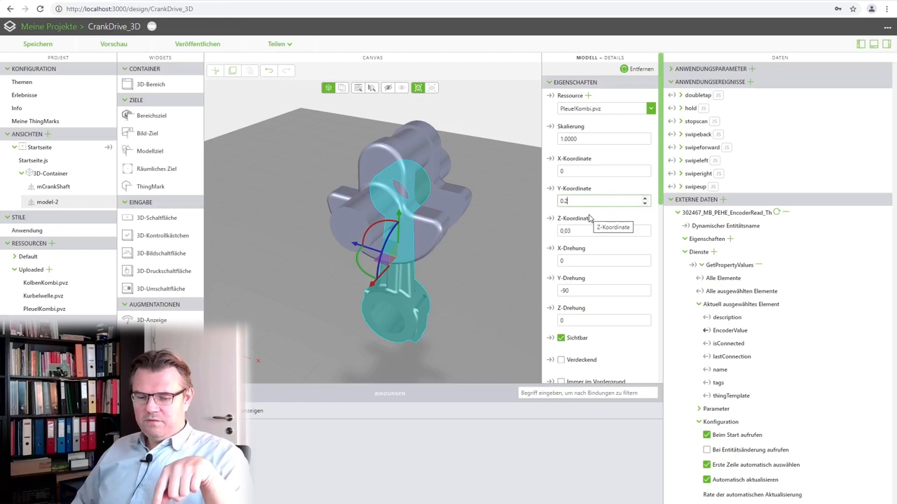
type("0")
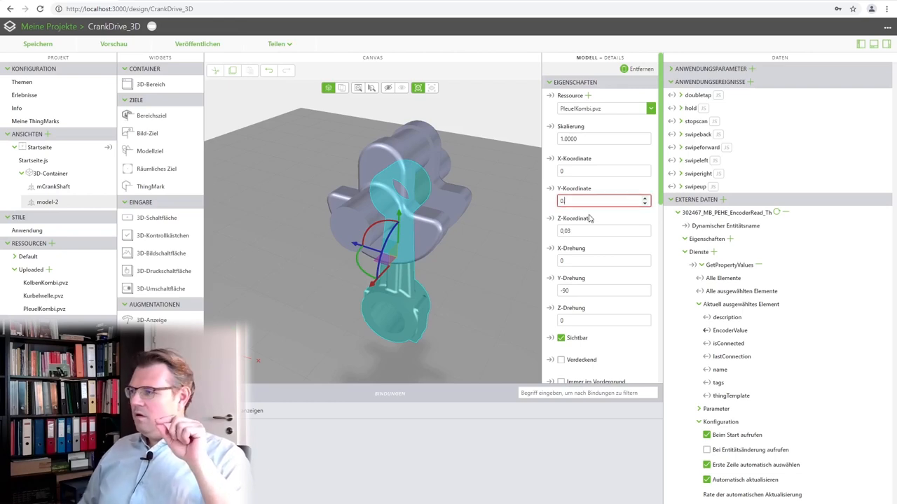
type("0.3")
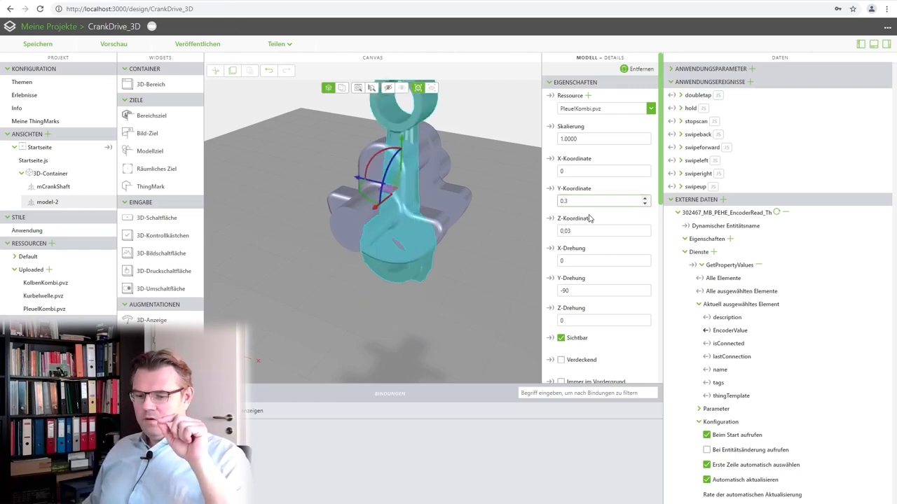
type("0.31")
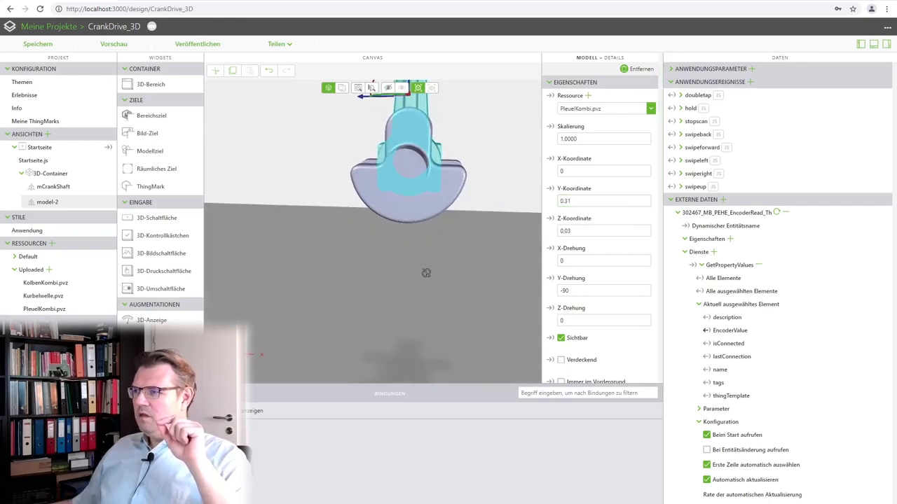
left_click_drag(426, 271, 354, 311)
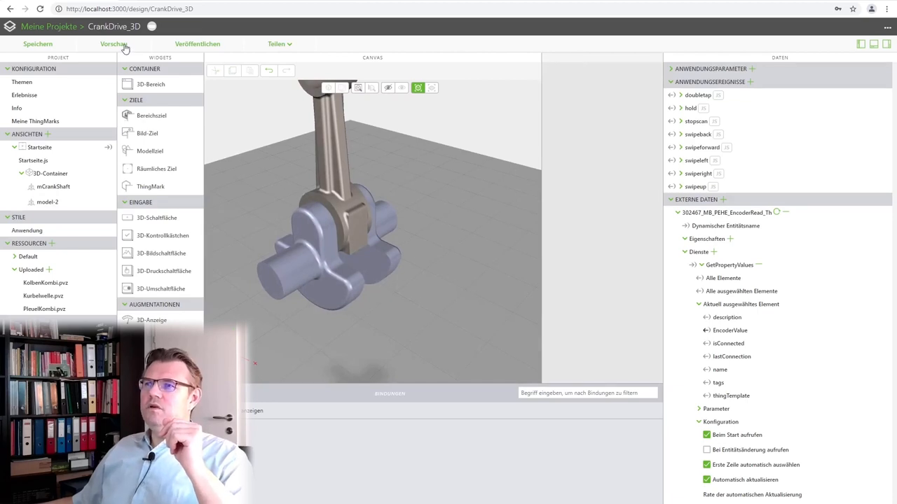
left_click(114, 43)
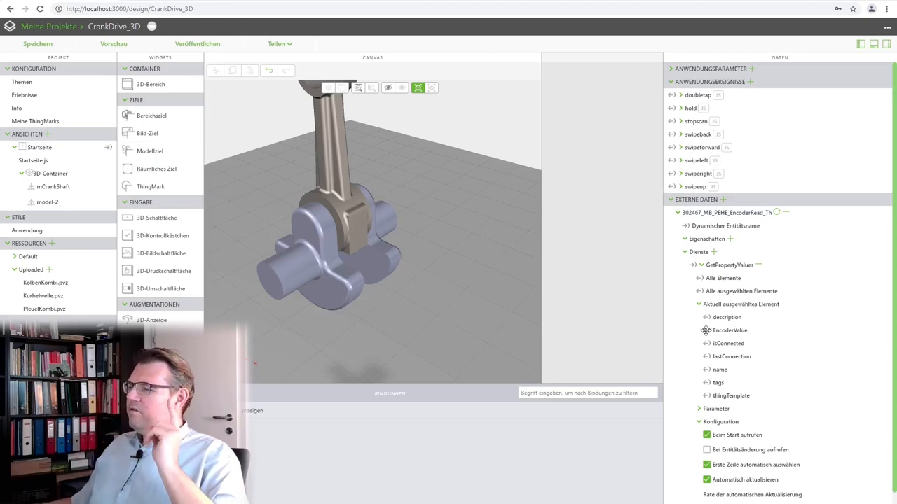
Step: Bind EncoderValue to model-2's X rotation
left_click(343, 199)
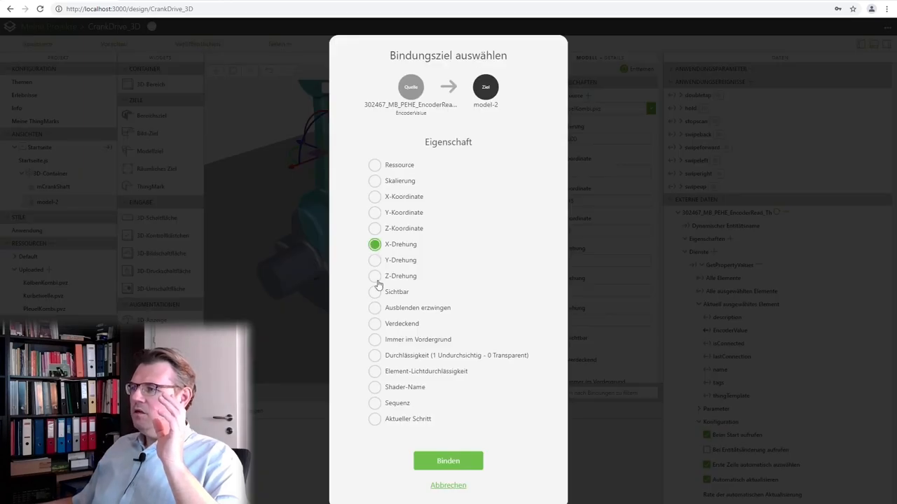
left_click(449, 461)
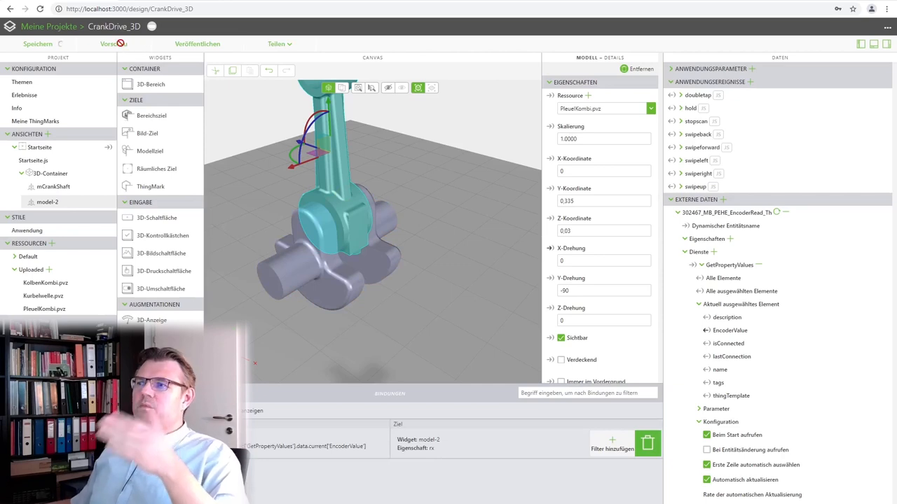
left_click(110, 44)
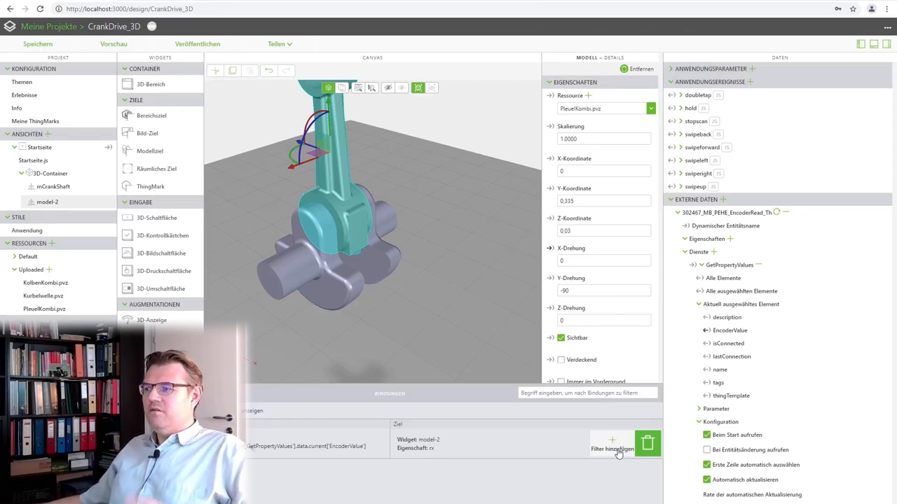
Step: Add a filter named rotation and begin its expression with return 180/Math.PI * Math.asin(
left_click(611, 440)
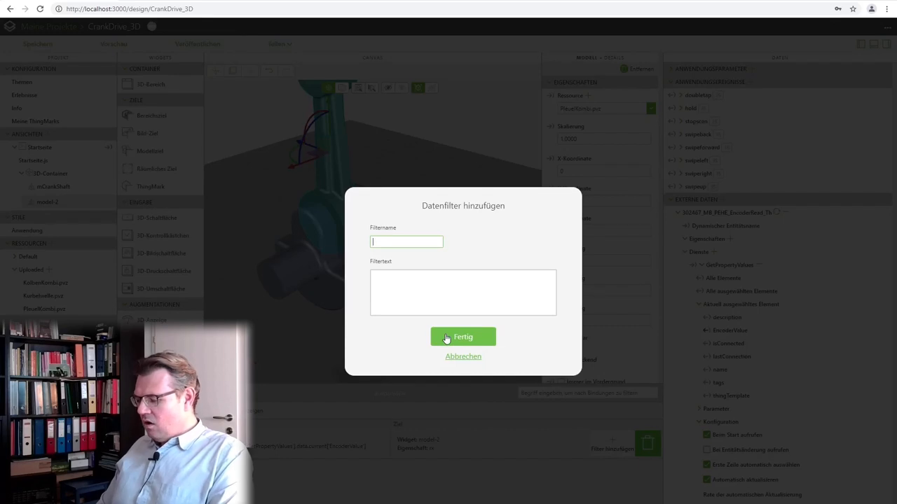
type("rotation")
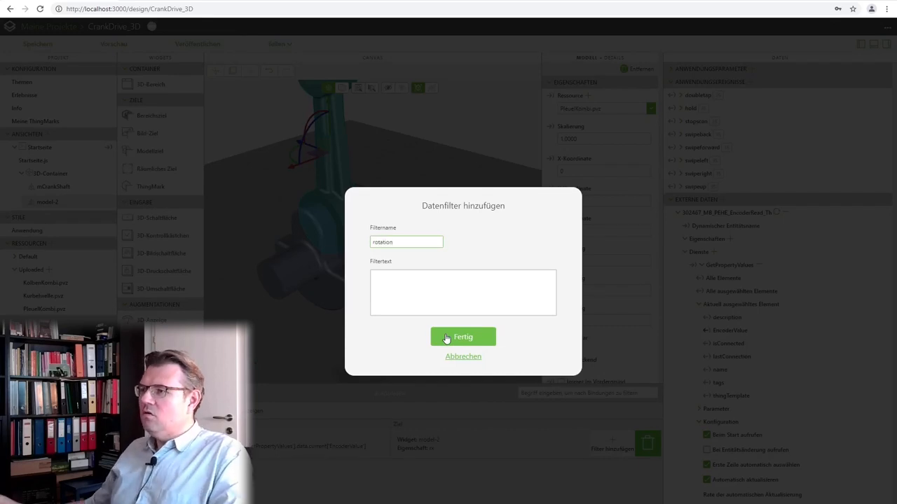
left_click(463, 293)
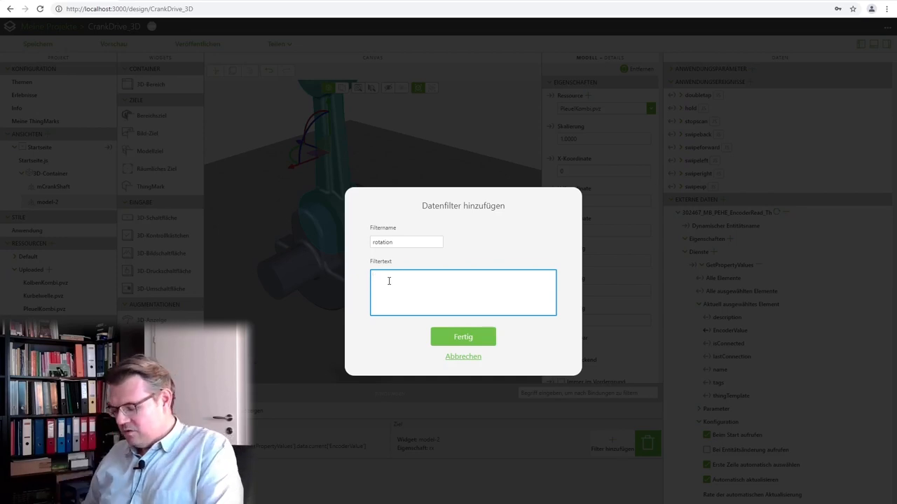
type("retrun")
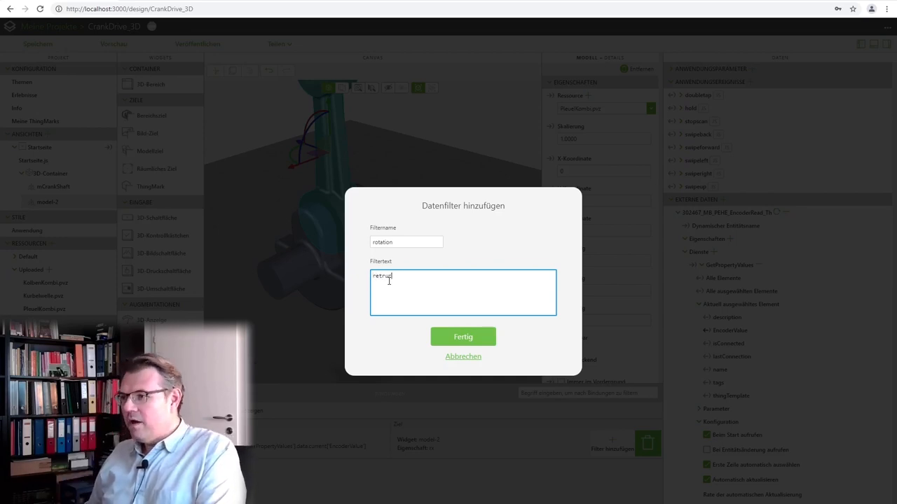
type("return")
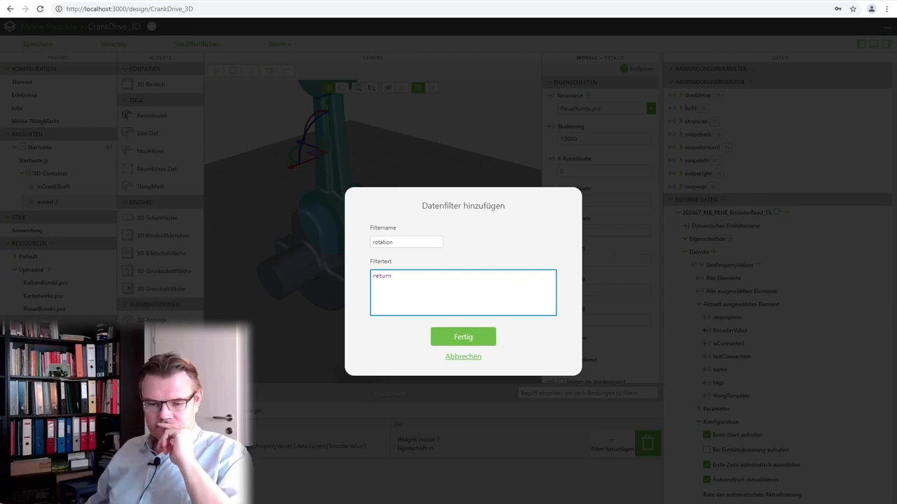
key("space")
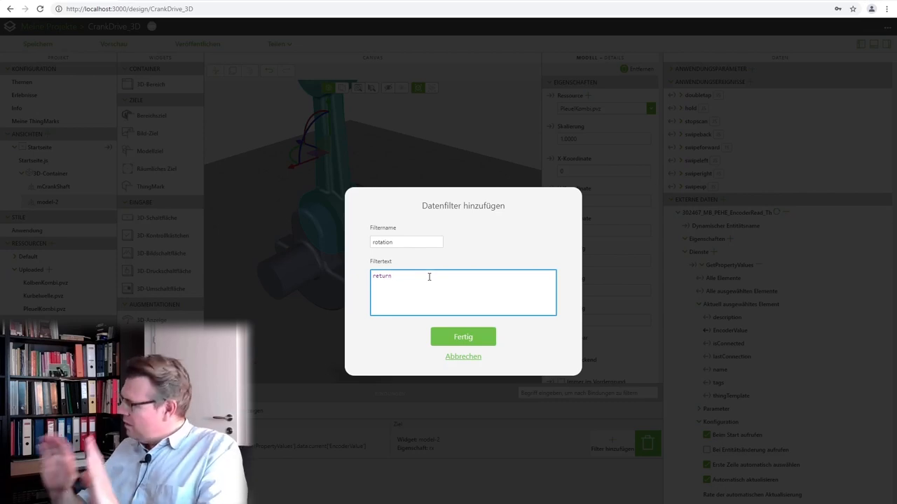
type("Math")
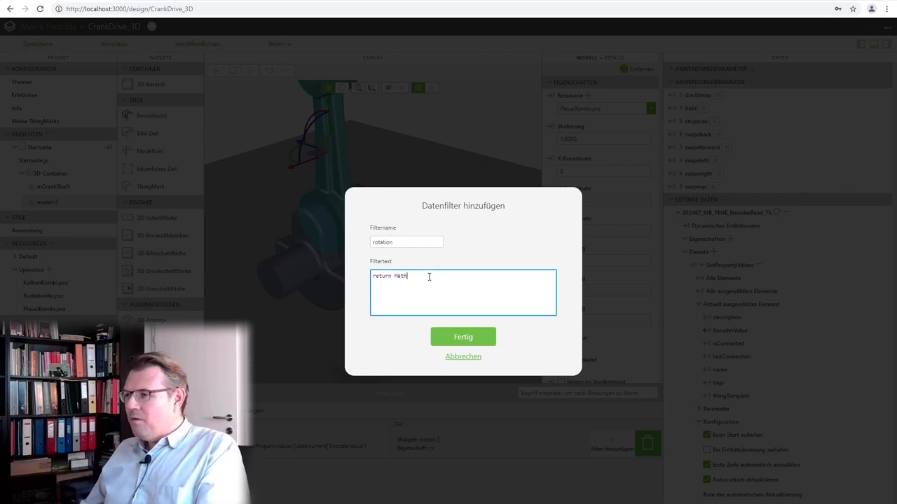
type(".")
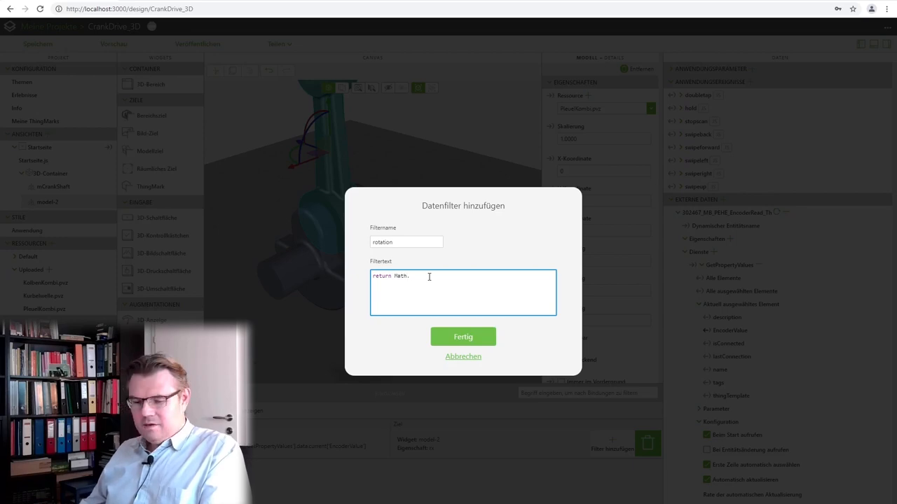
type("si")
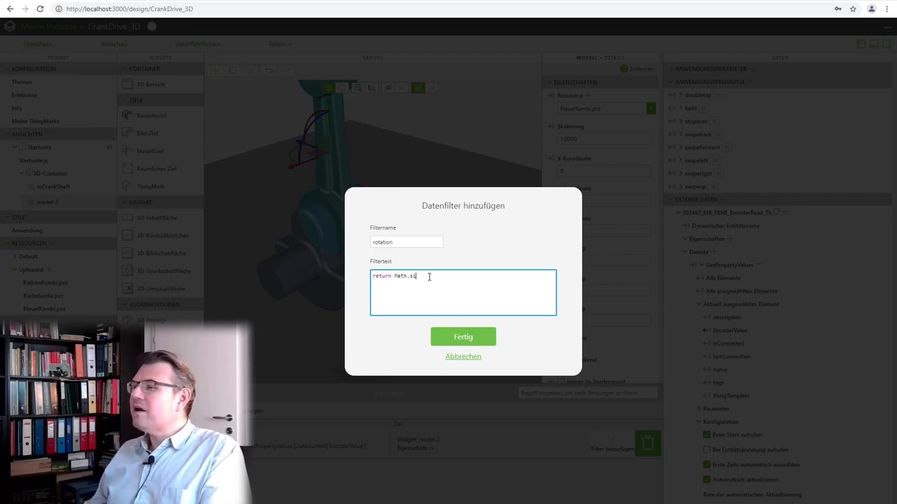
type("asin")
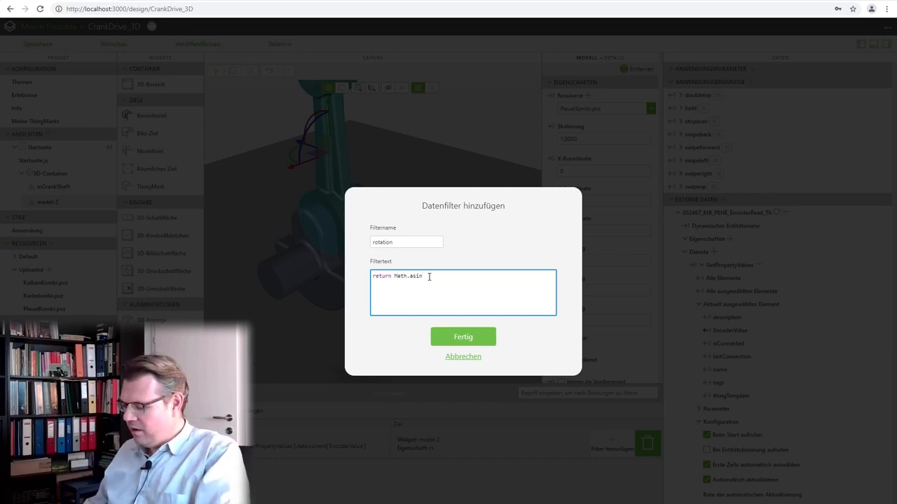
type("(")
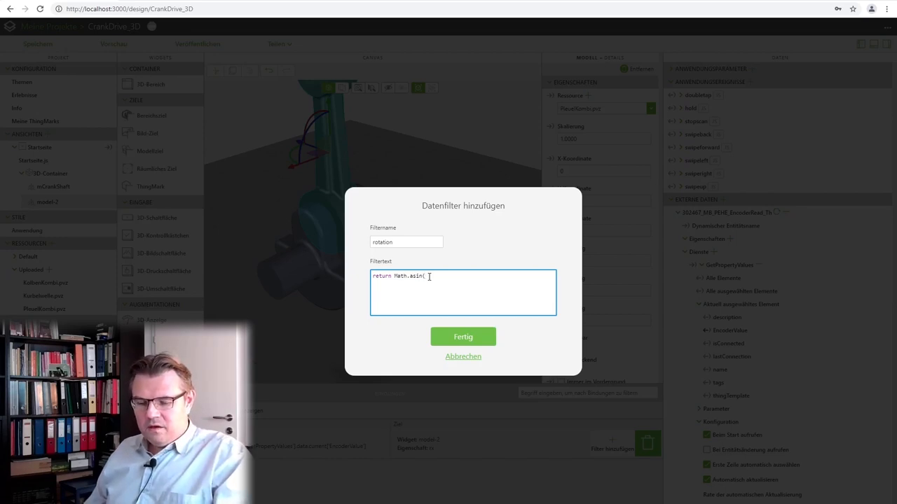
Step: Complete the formula 0.025/0.11*Math.sin(value/180*Math.PI) and save the rotation filter
type("0)")
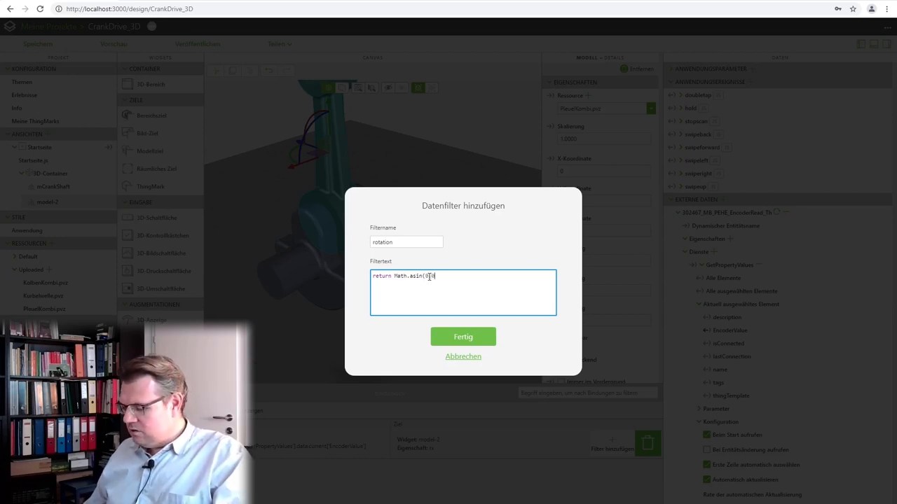
type("025/")
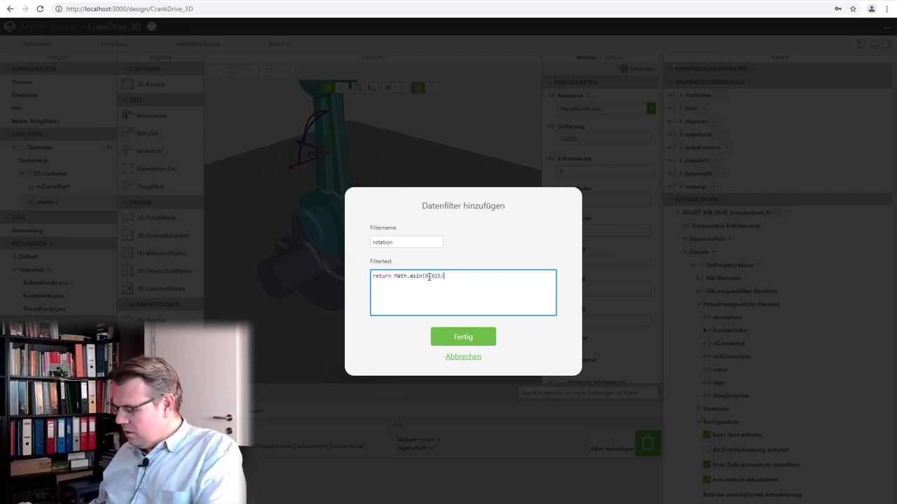
type("0.1")
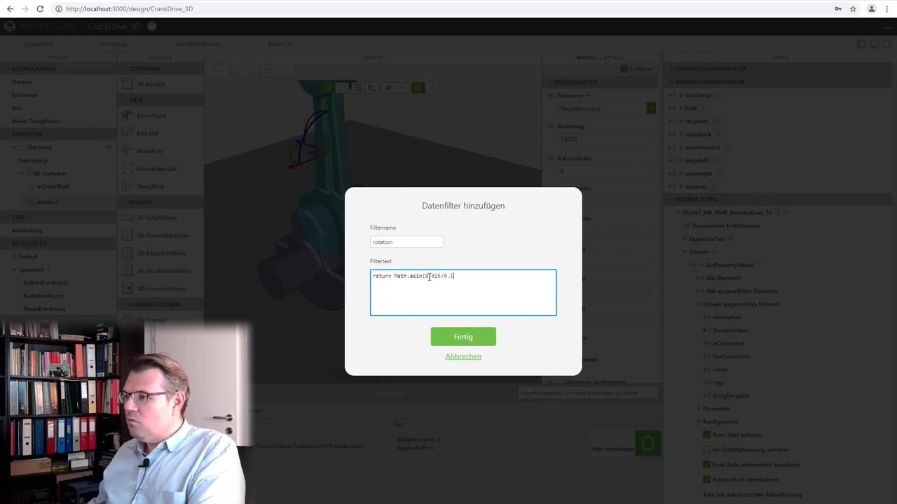
type("1")
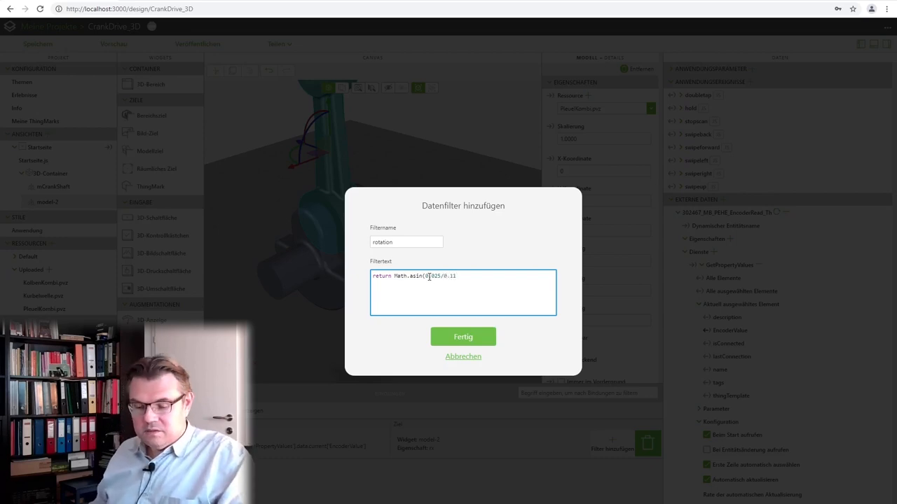
type("1")
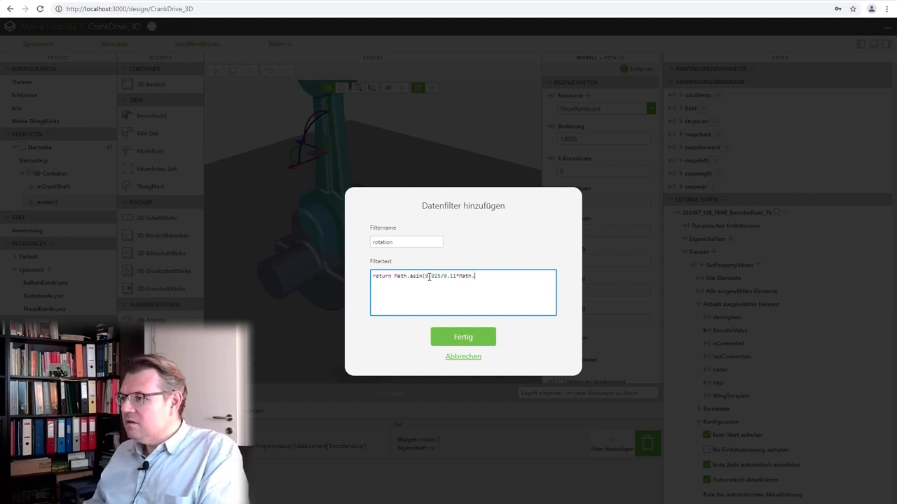
type("sin")
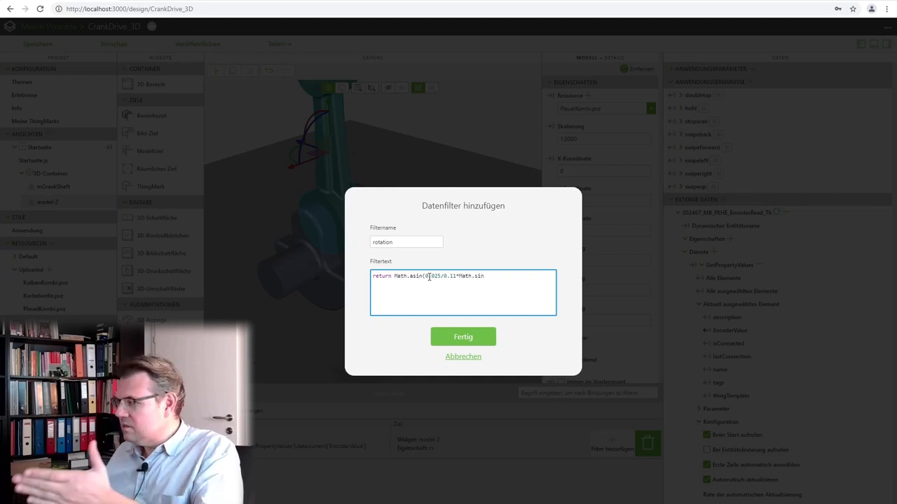
type("(")
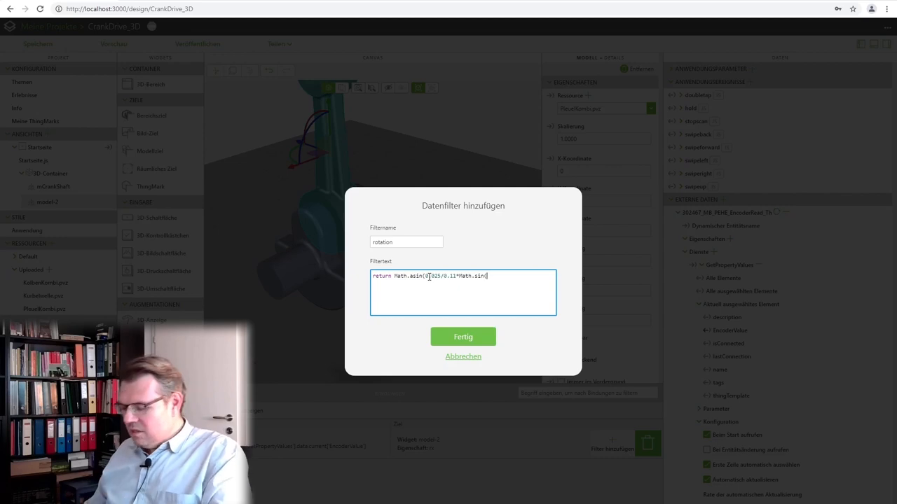
type("value/180 * Math.PI));")
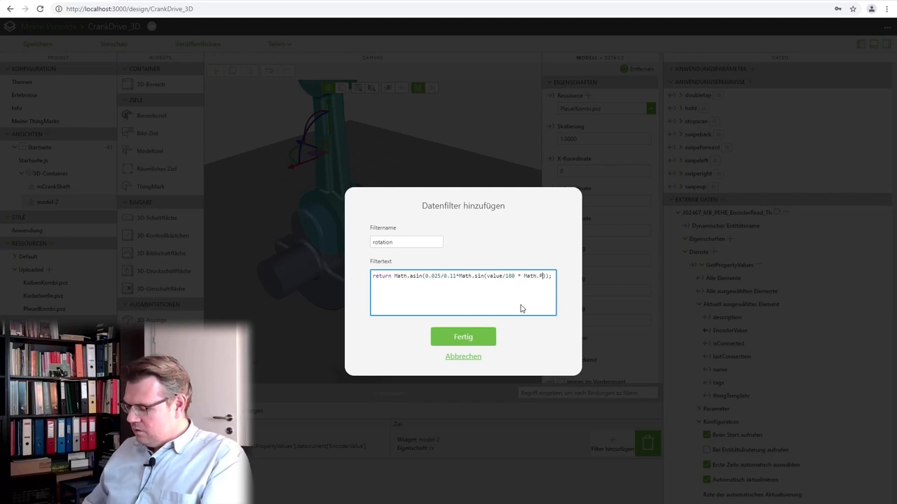
type("I")
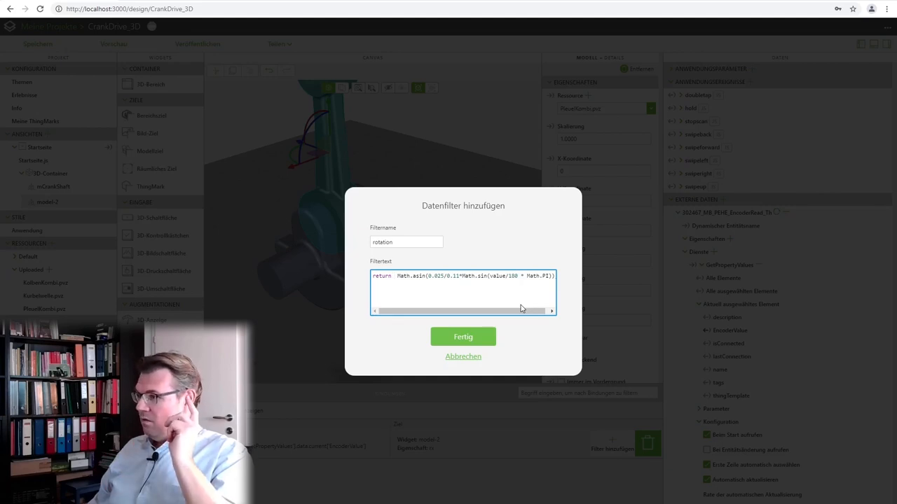
type("10")
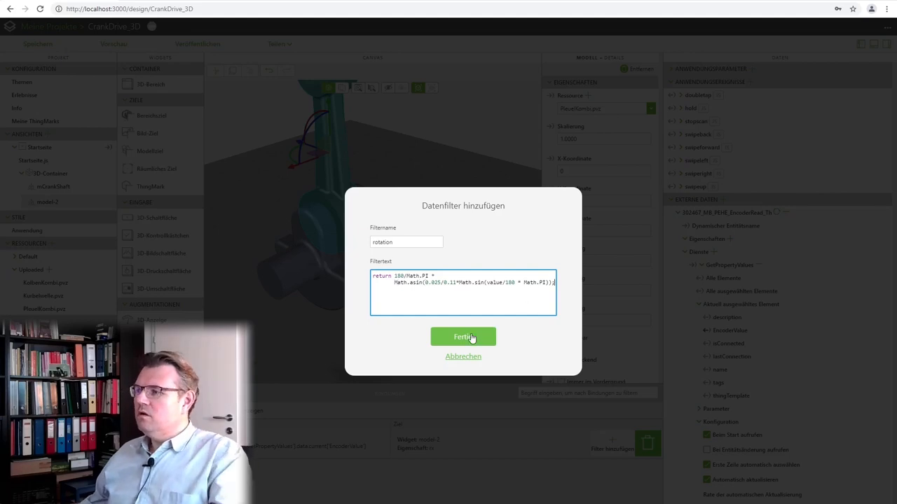
left_click(463, 336)
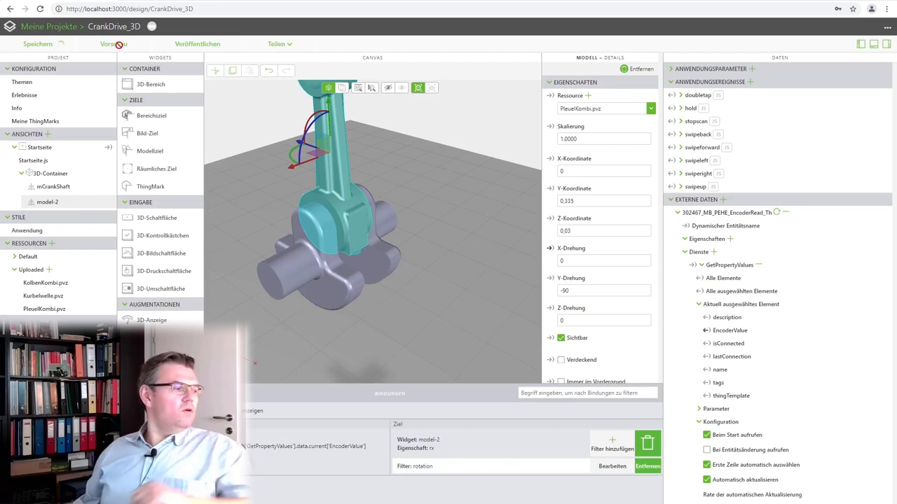
left_click(114, 44)
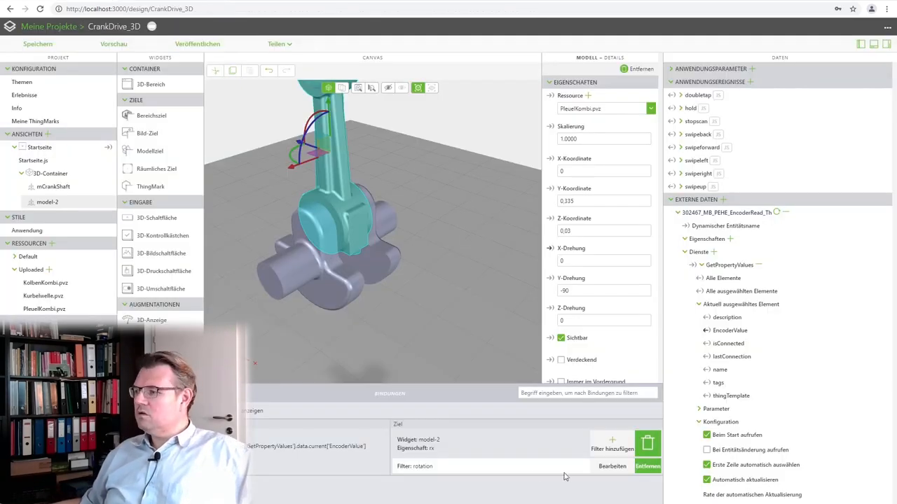
left_click(611, 466)
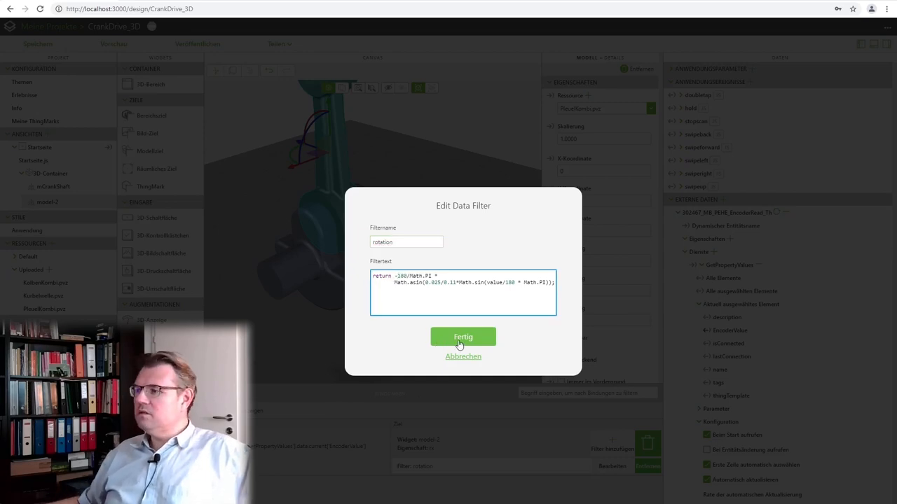
left_click(463, 336)
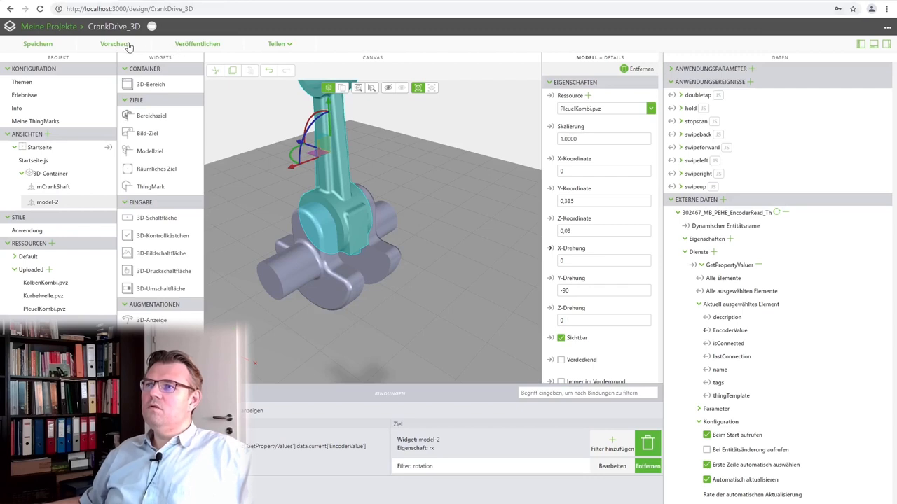
left_click(115, 43)
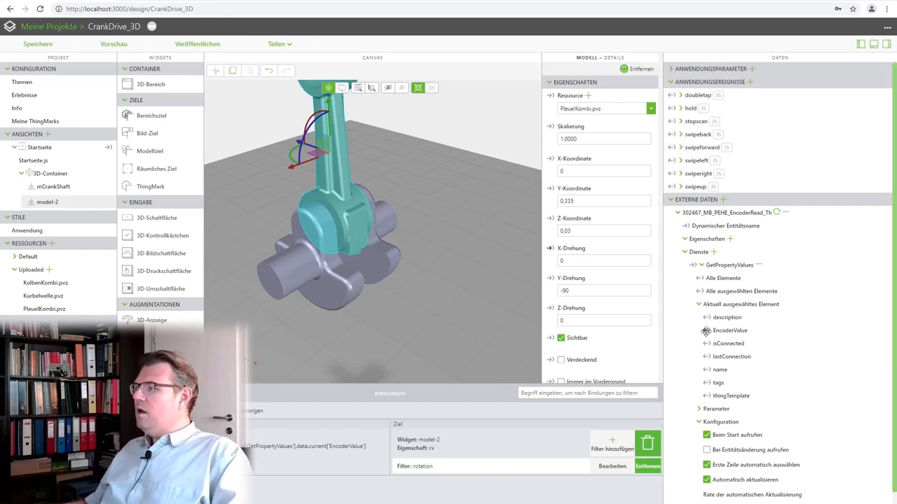
mouse_move(706, 331)
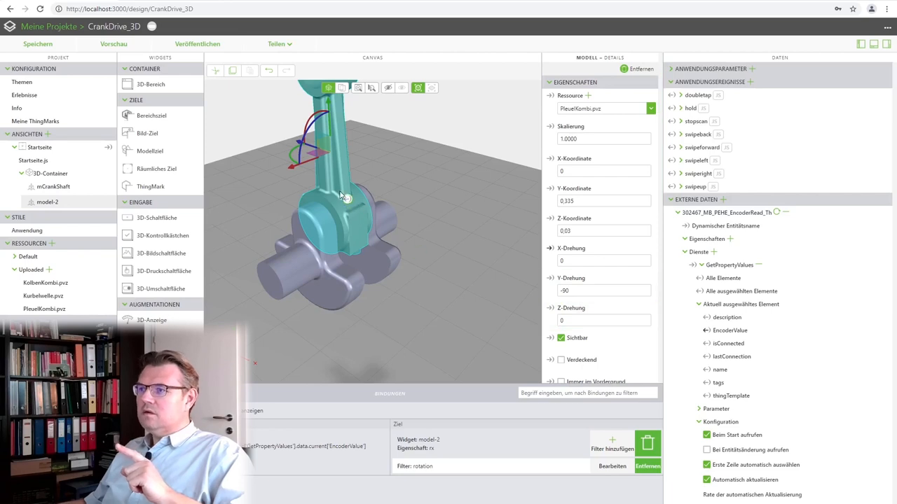
Step: Bind EncoderValue to model-2's Y coordinate and review the rotation filter for reference
left_click(611, 465)
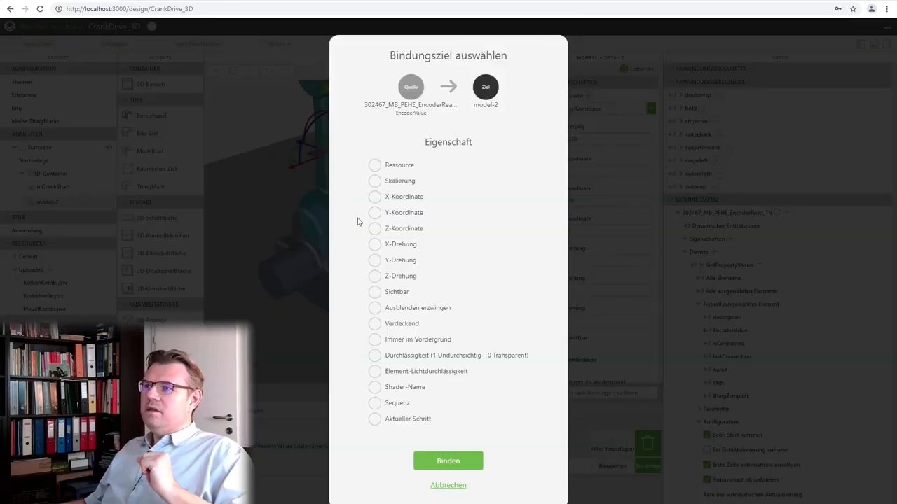
mouse_move(375, 213)
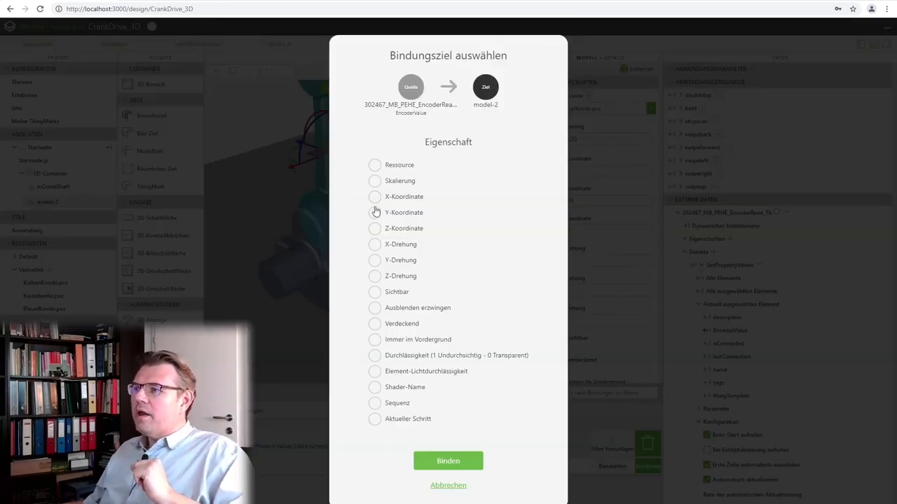
left_click(448, 461)
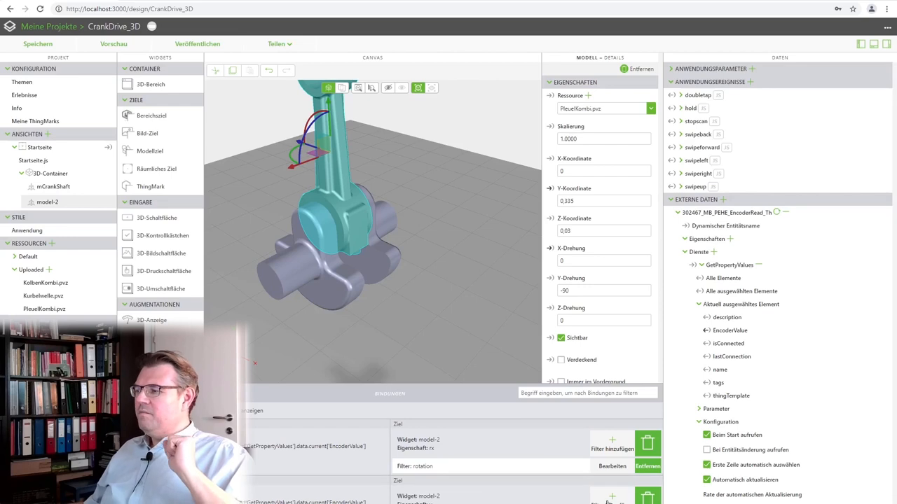
left_click(611, 465)
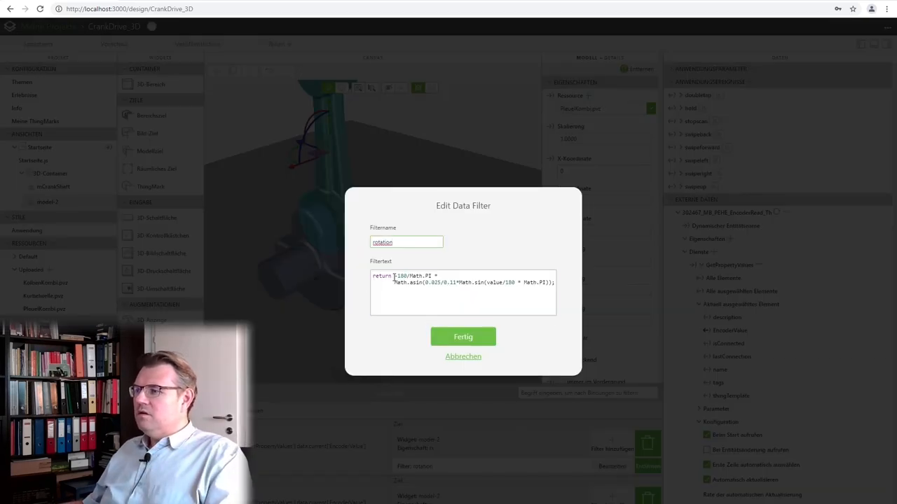
left_click(462, 283)
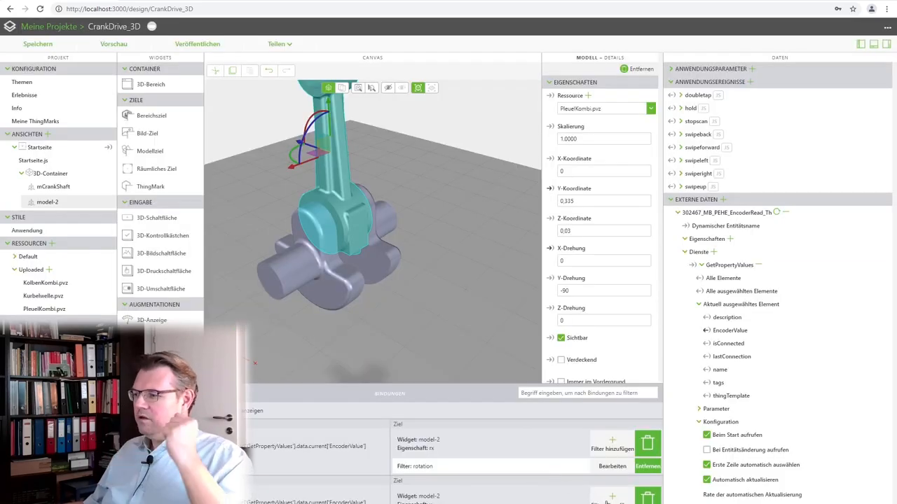
Step: Add a filter named updown to the Y-coordinate binding and begin its return expression
left_click(611, 440)
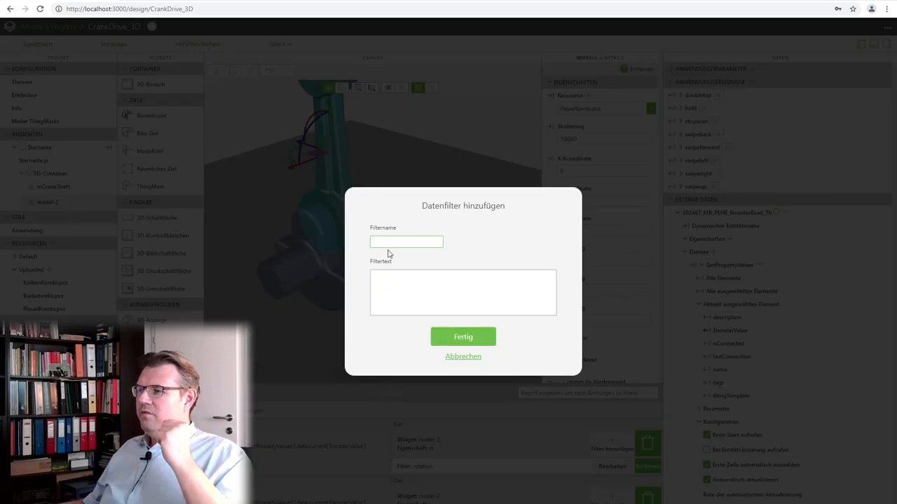
type("upd")
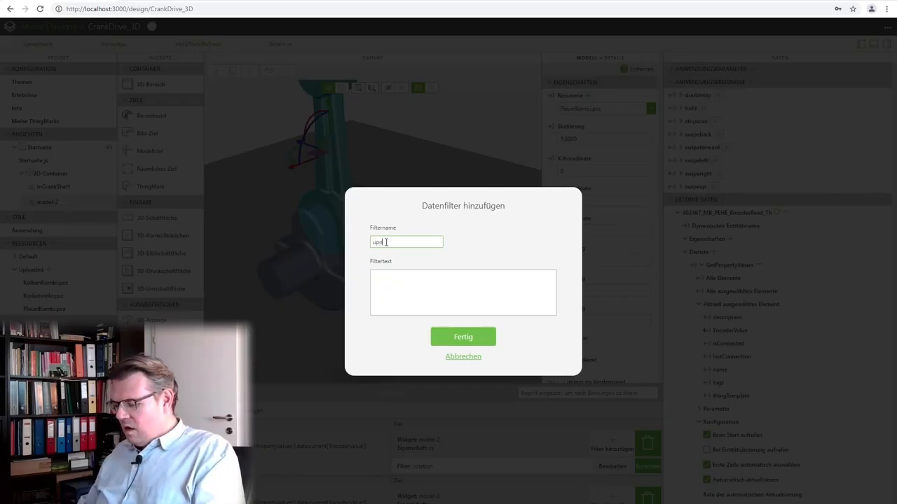
left_click(462, 293)
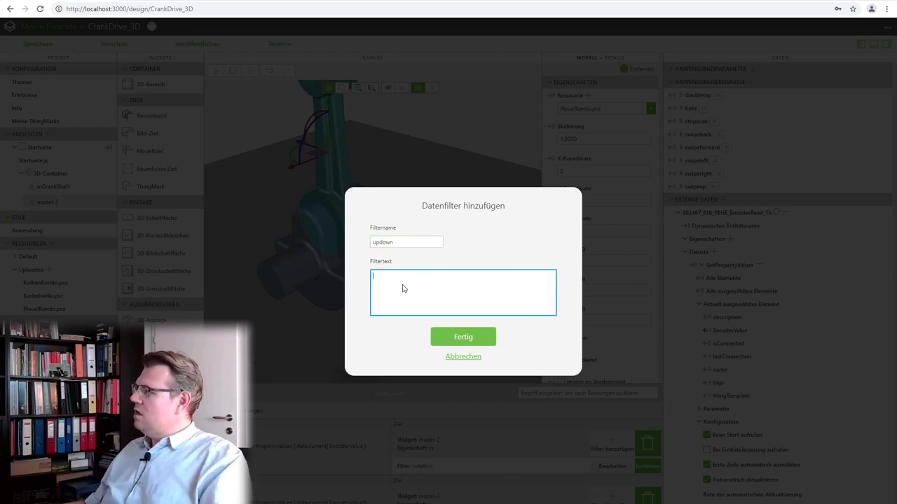
type("r")
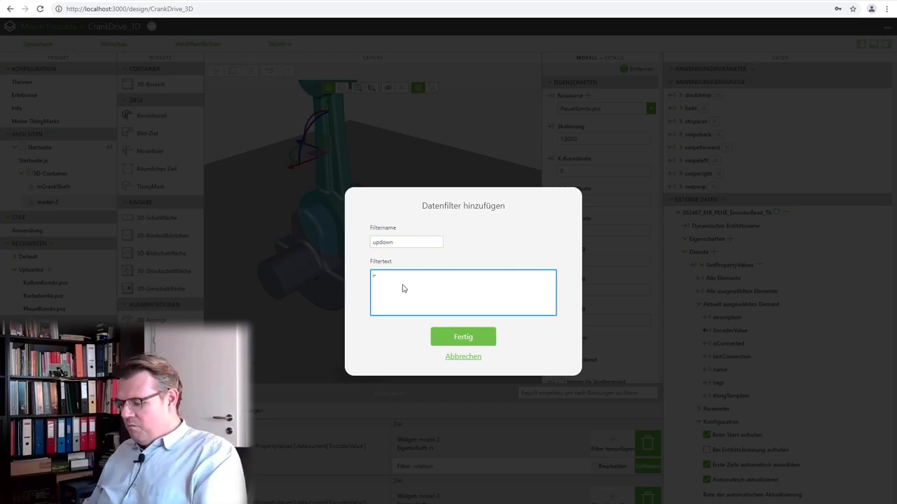
type("reutrn")
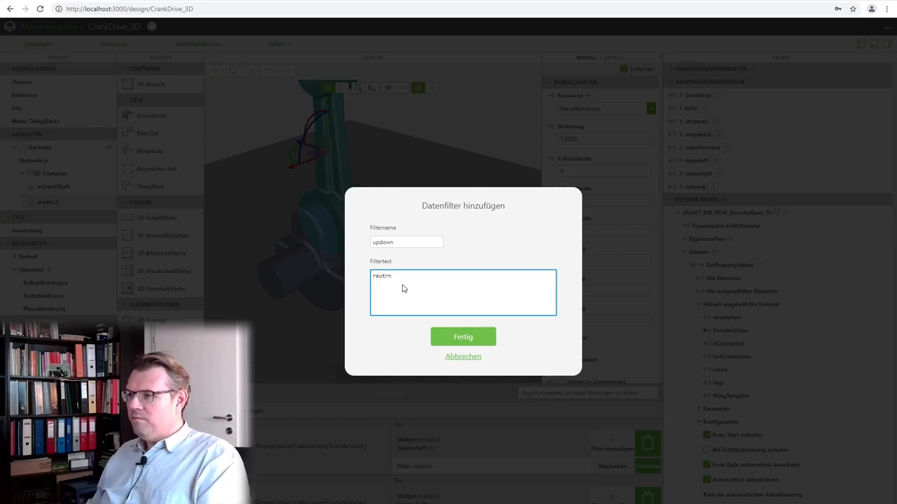
key("Backspace")
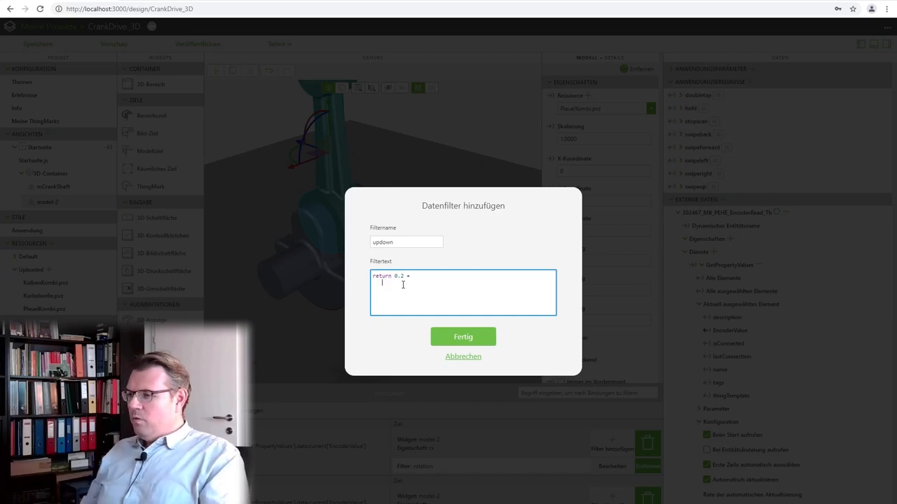
type("0.025")
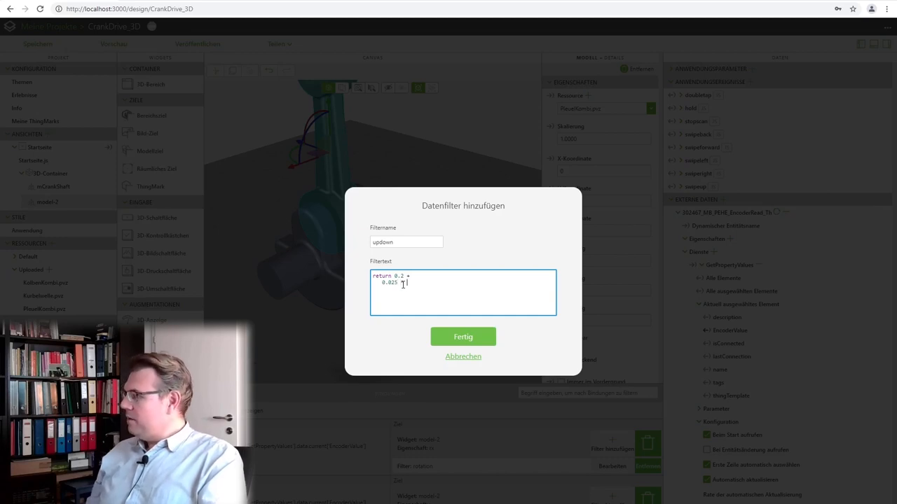
Step: Complete the formula with Math.cos(value/180*Math.PI) plus an offset term and save the filter
type("Math.c")
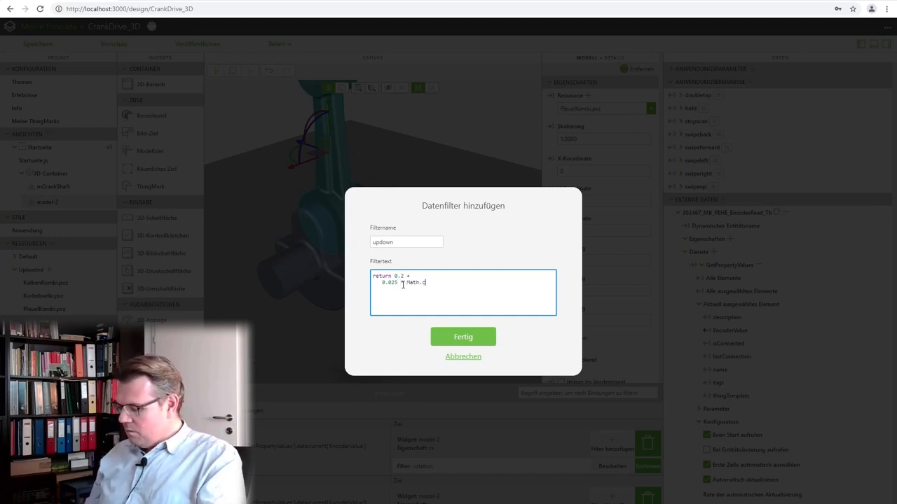
type("os(")
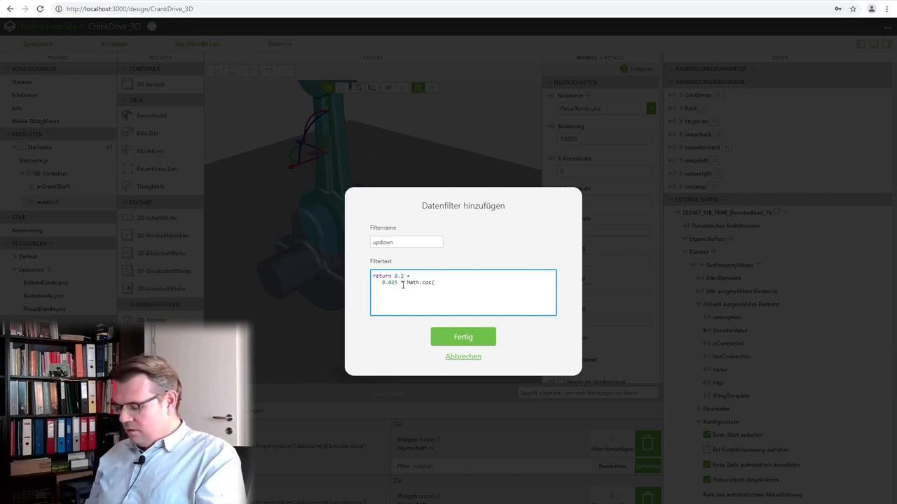
type("value")
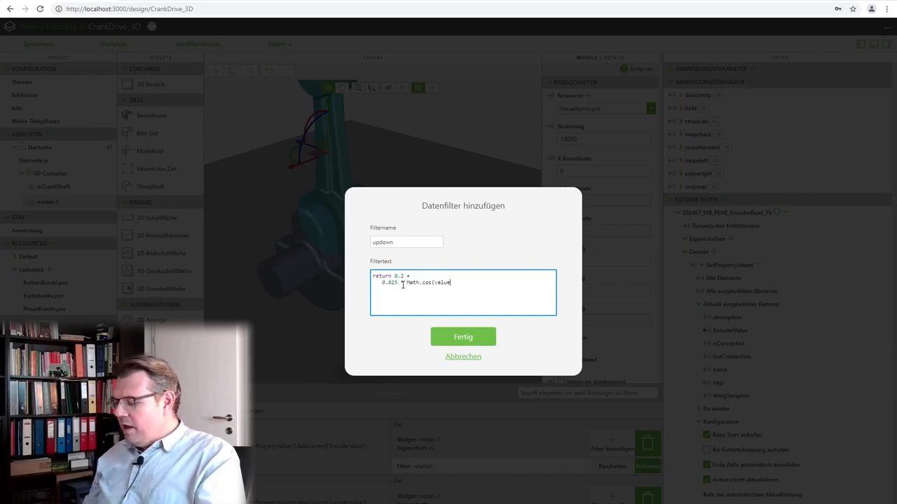
type("/ 180 * Ma")
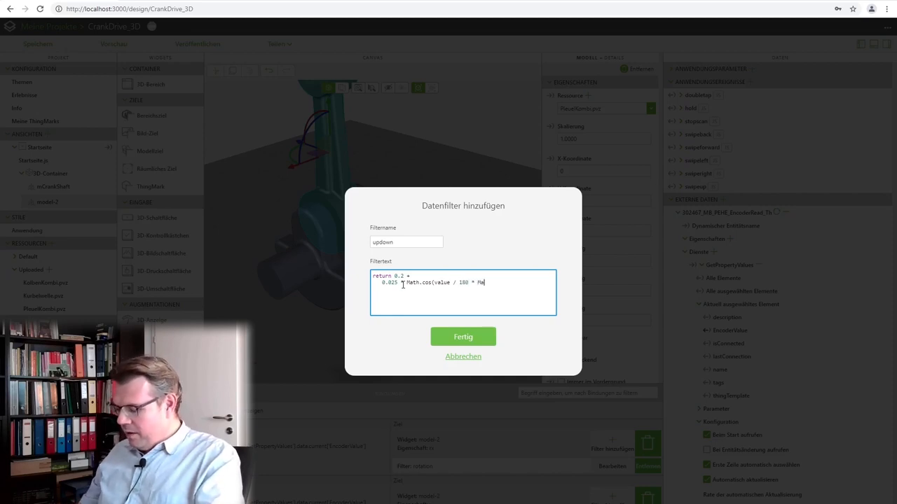
type("th.PI")
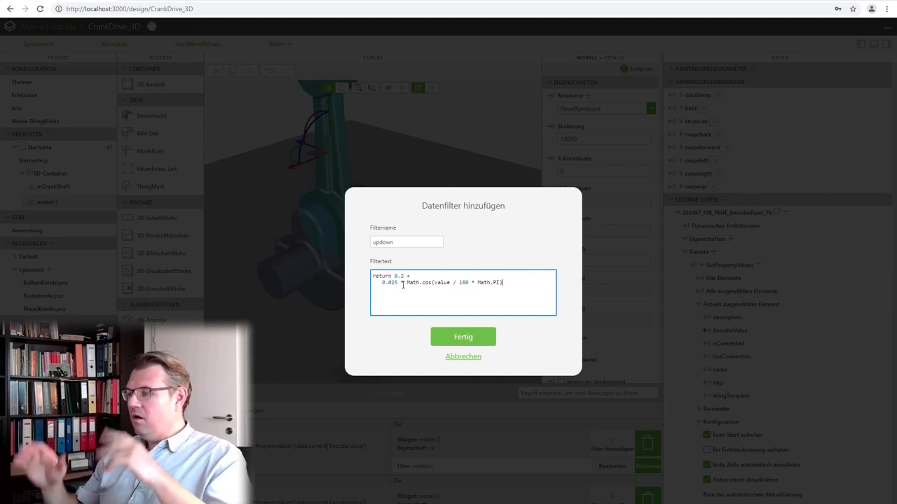
type("+")
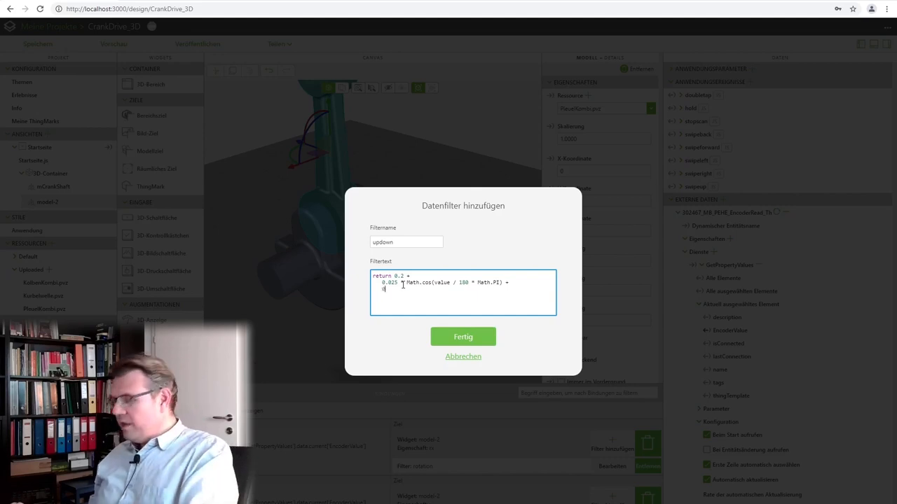
type(".11")
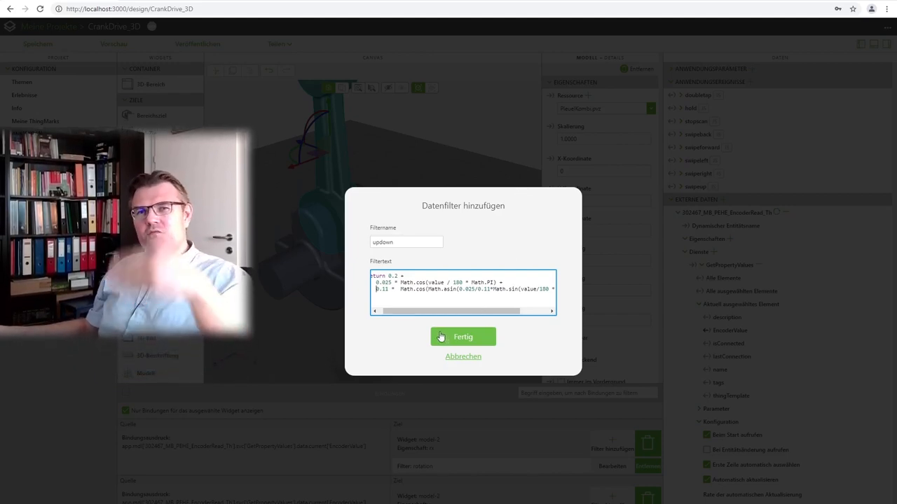
left_click(462, 336)
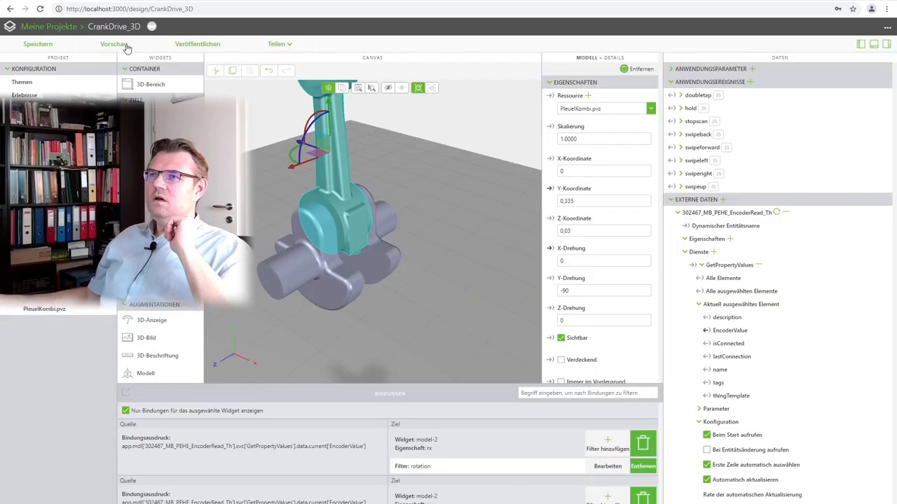
Step: Bind EncoderValue to model-2 twice, with rotation on X rotation and updown on Y
left_click(114, 43)
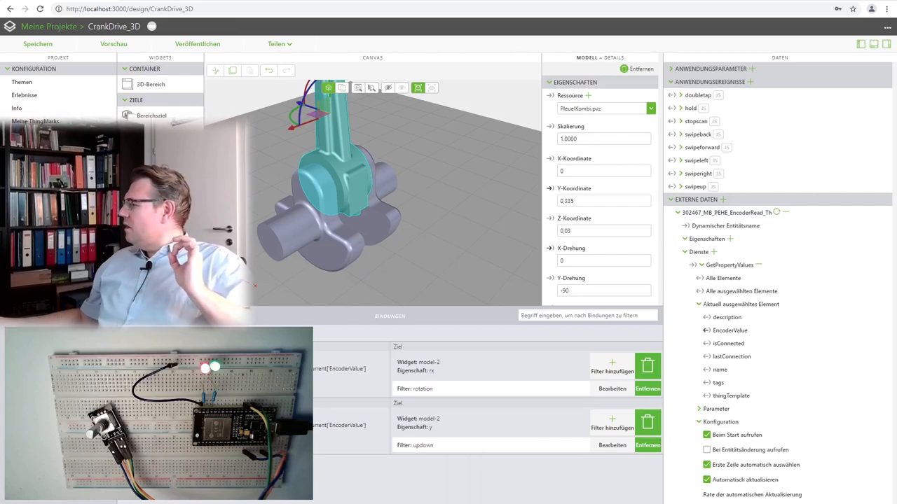
left_click(611, 446)
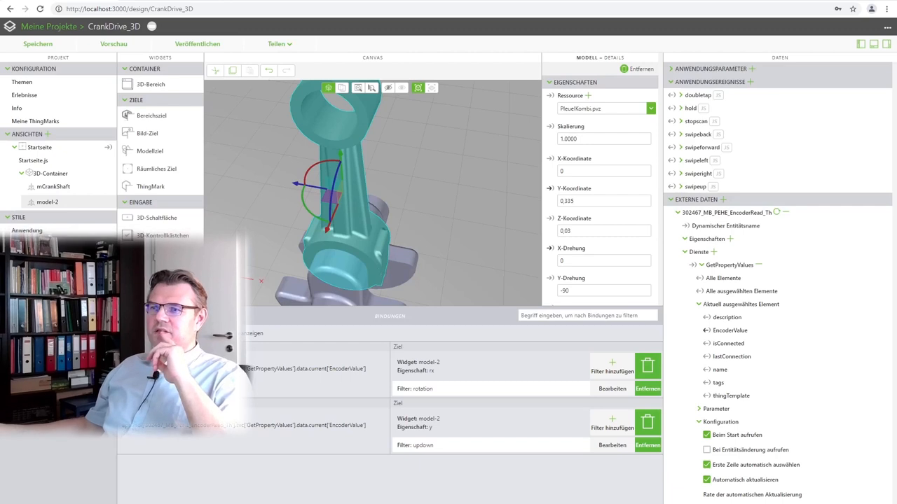
Step: Change model-2's Studio ID to mPistonRod
scroll("down", 3)
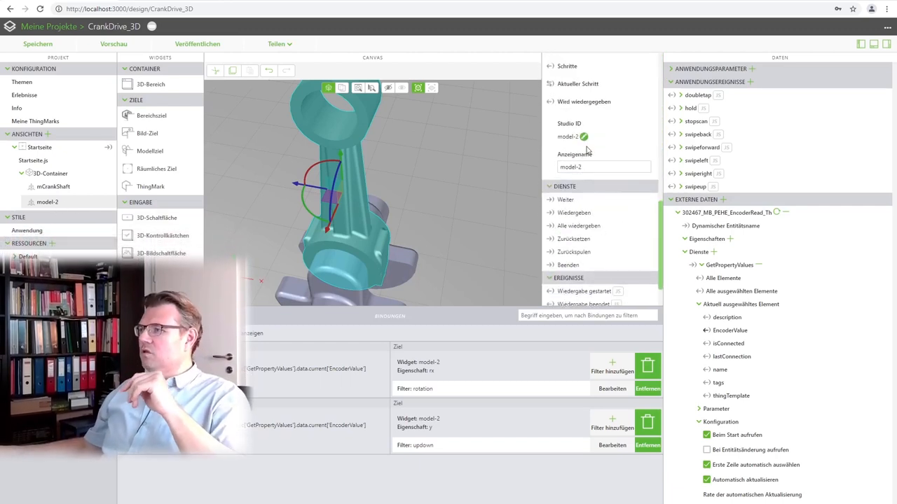
left_click(567, 137)
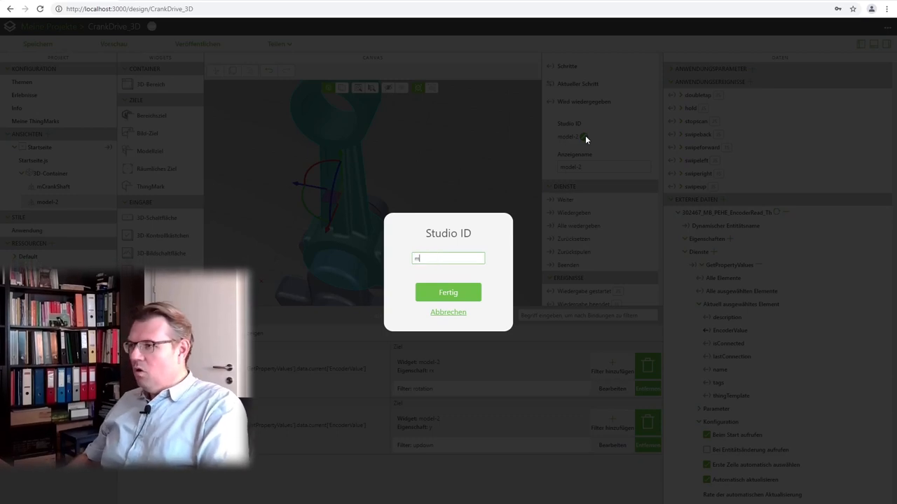
type("mPistonR")
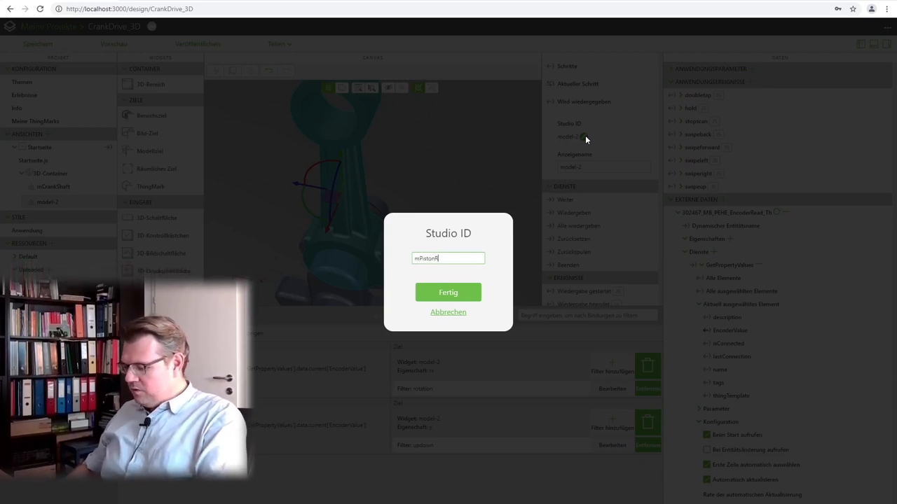
left_click(448, 293)
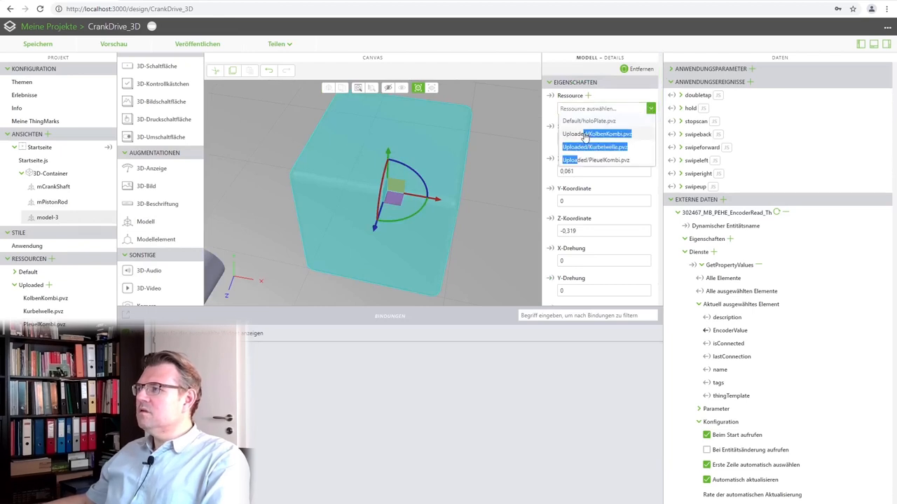
Step: Assign KolbenKombi.pvz as the new model's resource and set X to 0
left_click(597, 133)
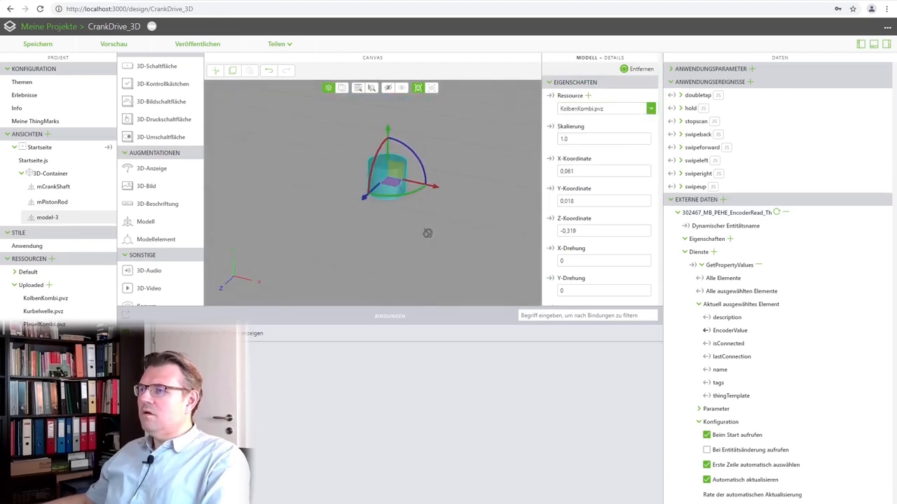
left_click_drag(395, 168, 357, 263)
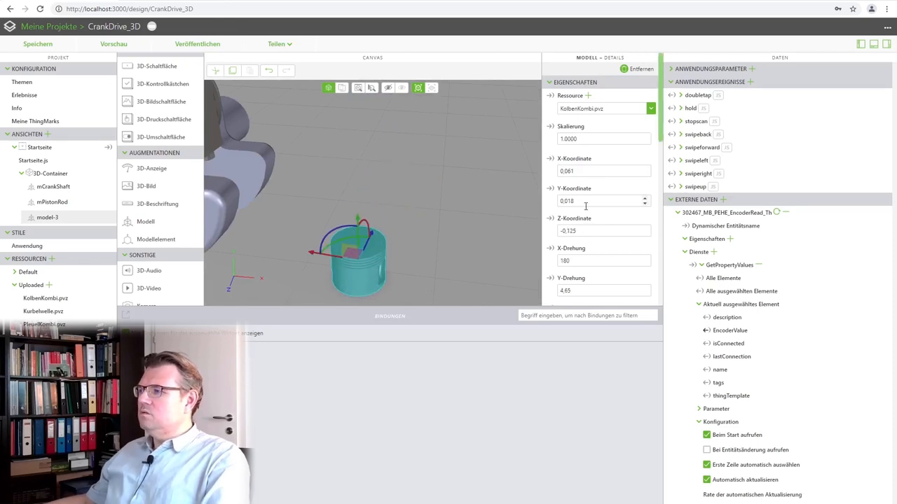
type("0")
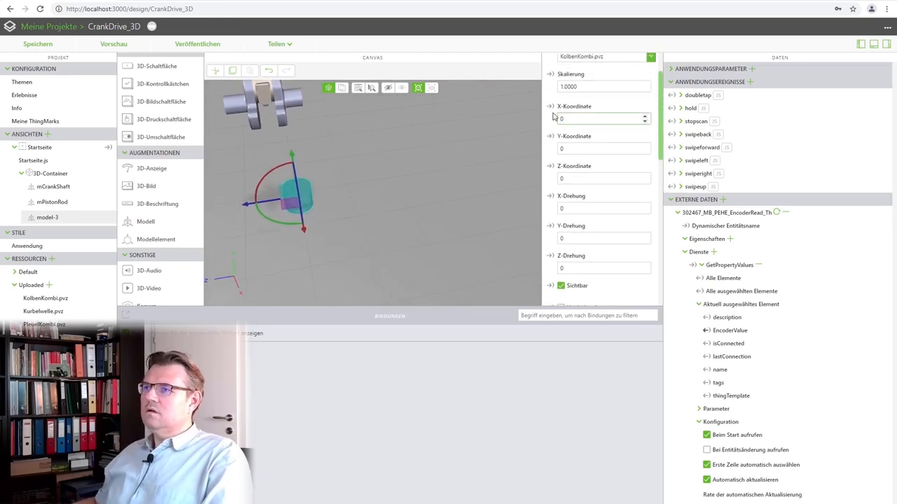
Step: Position the piston at Z 0.03, Y 0.332 with a Y rotation of 90
left_click(603, 148)
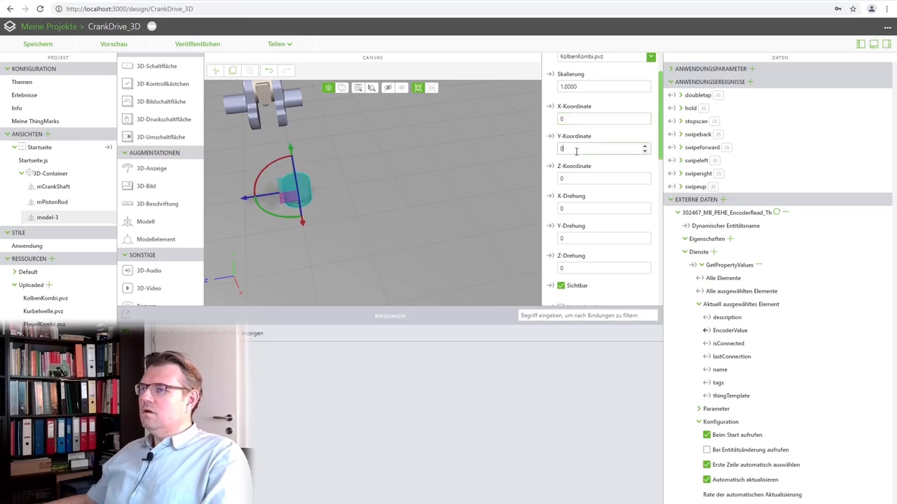
left_click(602, 178)
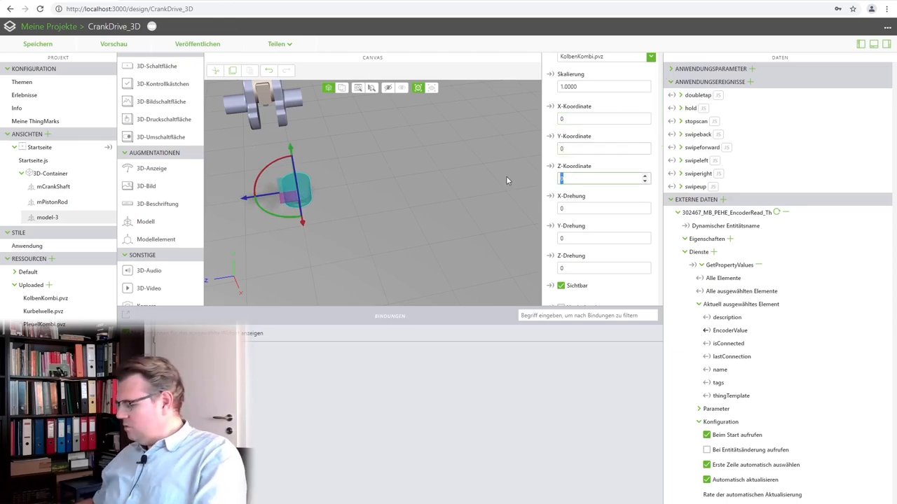
type("0.03")
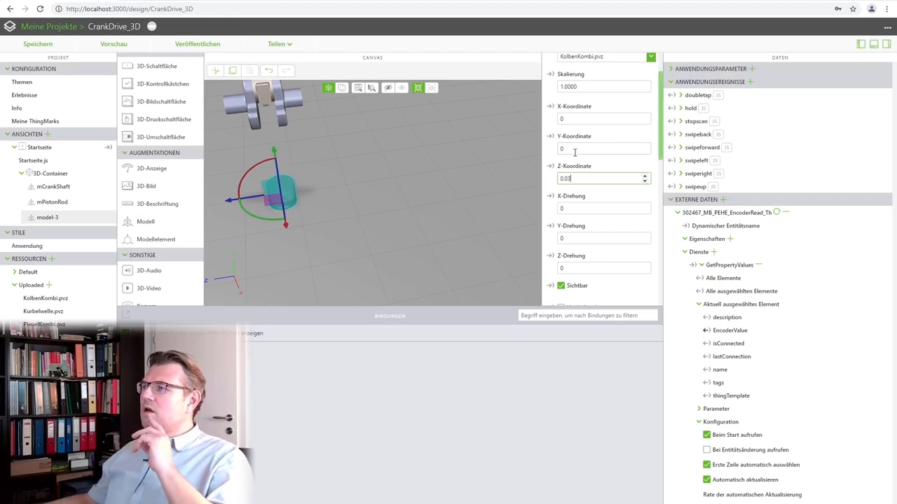
left_click(602, 149)
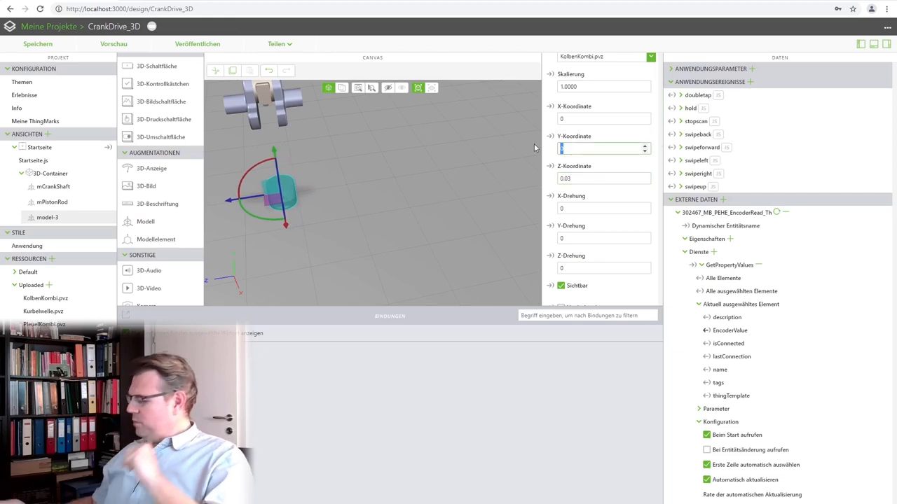
type("0")
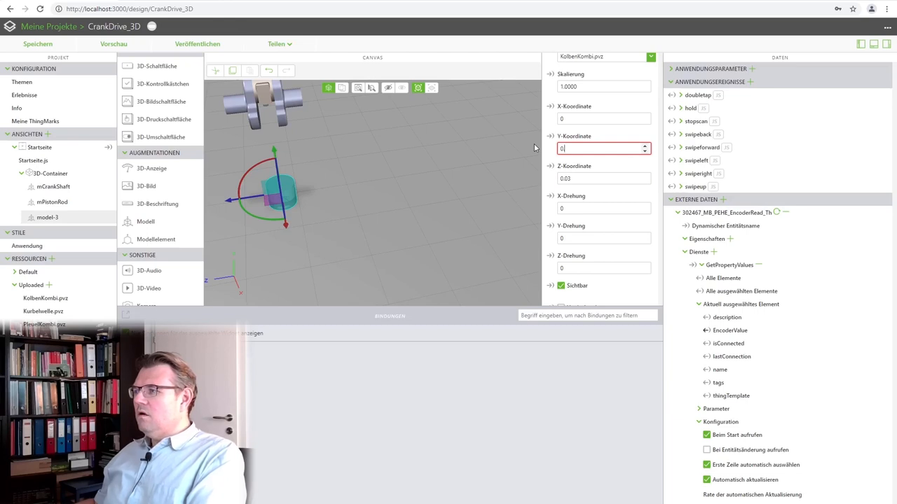
type("0.332")
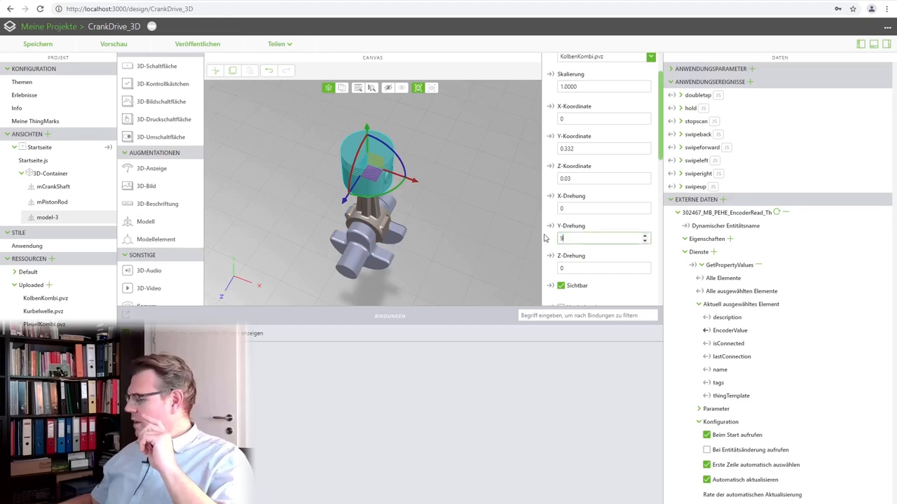
type("90")
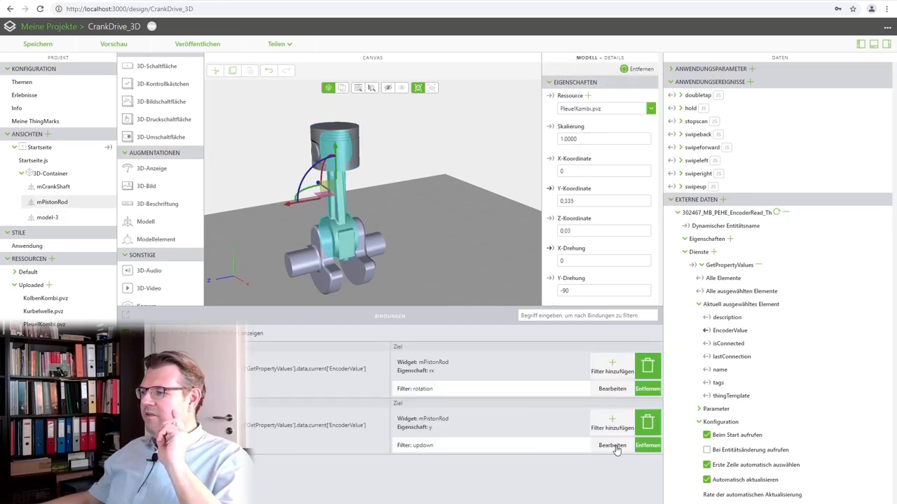
Step: Copy the rod's updown formula into a new updown filter on model-3's EncoderValue binding
left_click(612, 446)
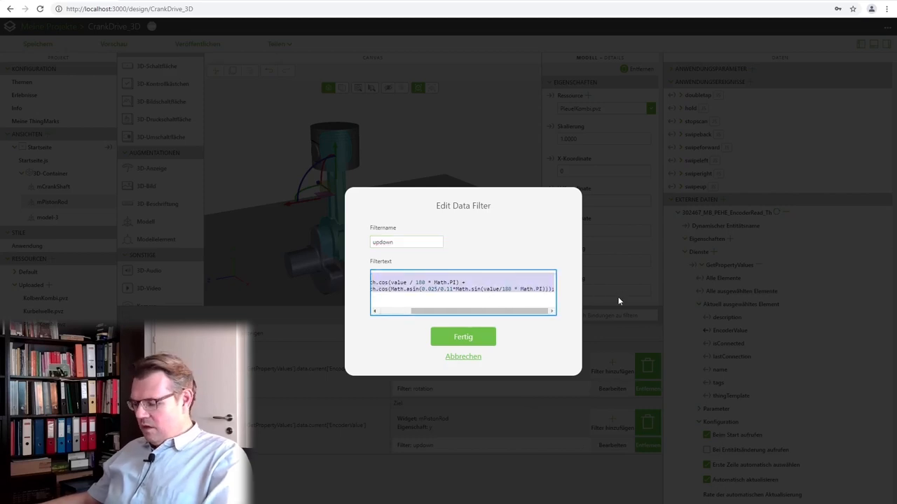
left_click(462, 336)
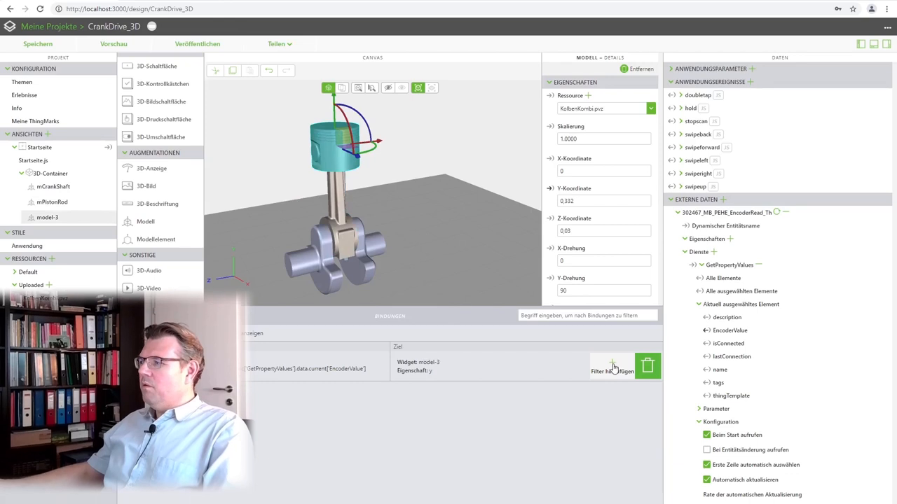
left_click(611, 371)
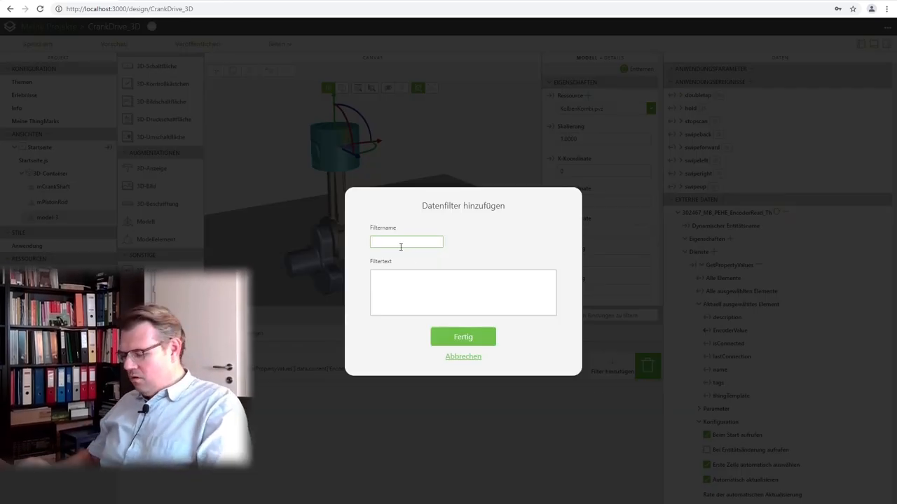
type("updown")
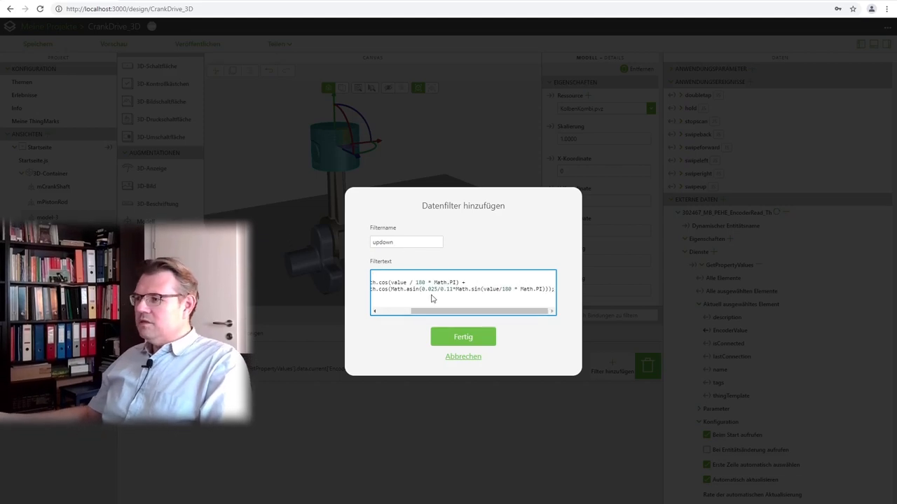
left_click(462, 336)
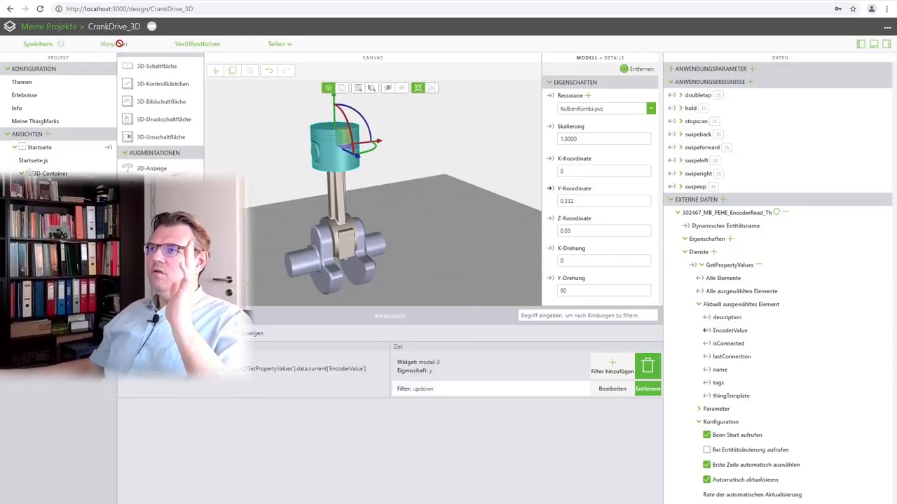
left_click(110, 43)
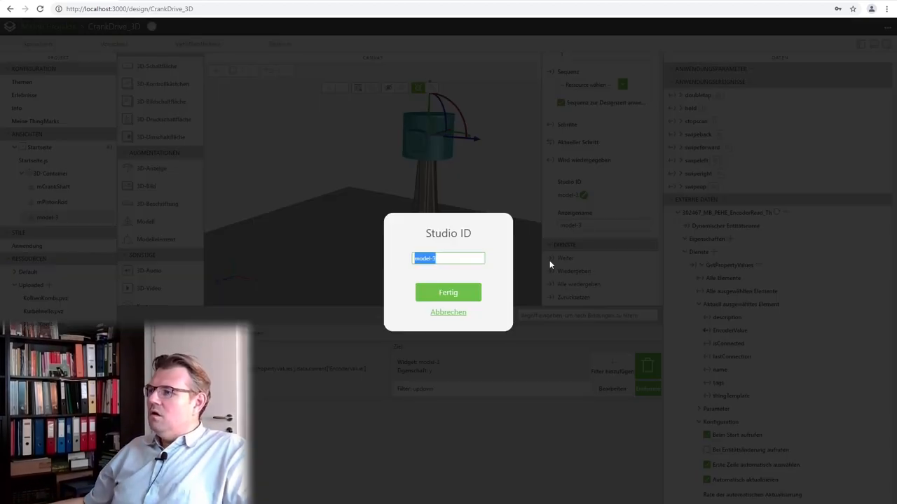
Step: Change model-3's Studio ID to mPiston
type("mPisto")
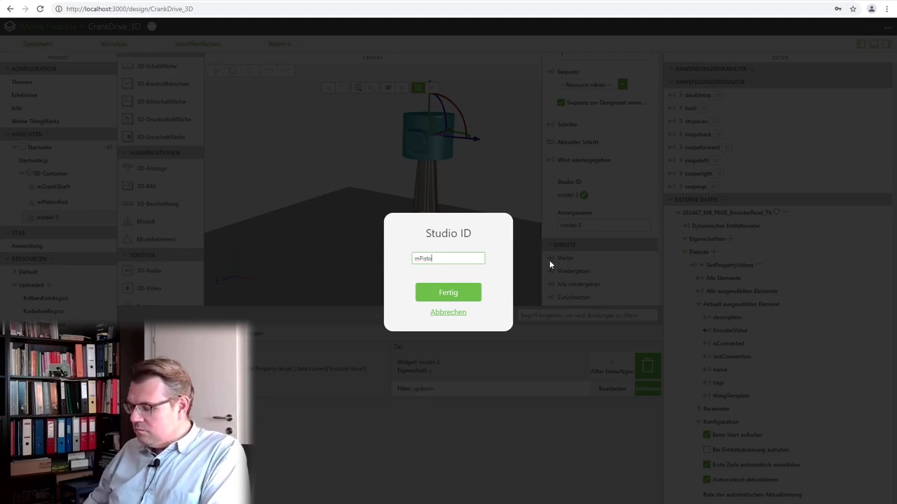
left_click(449, 292)
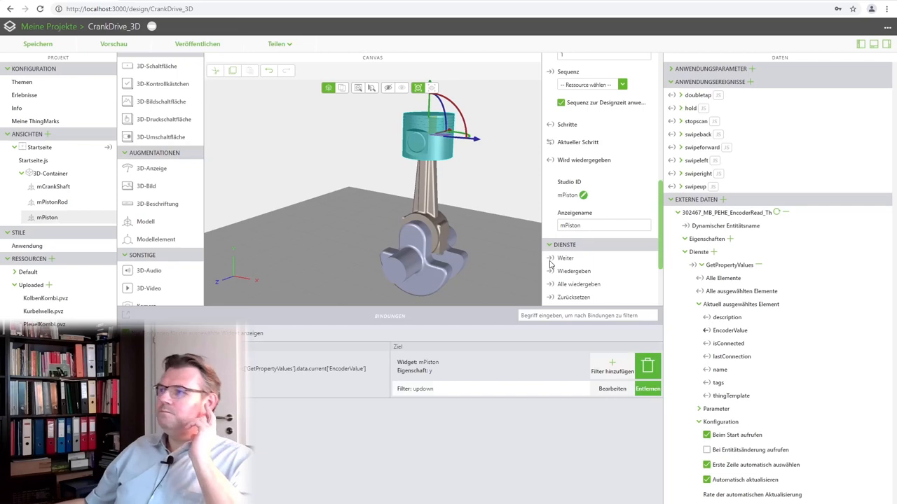